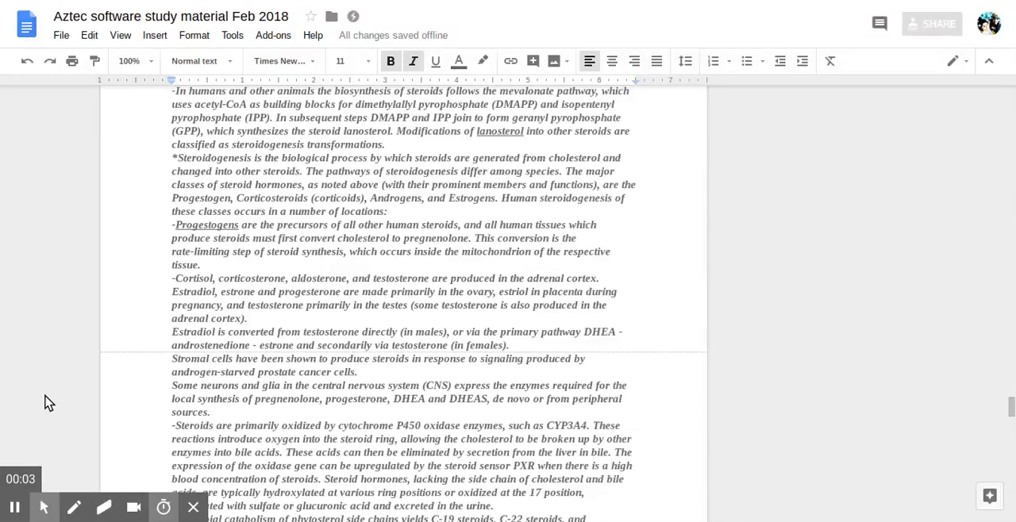
{"action": "mouse_move", "coordinate": [102, 421]}
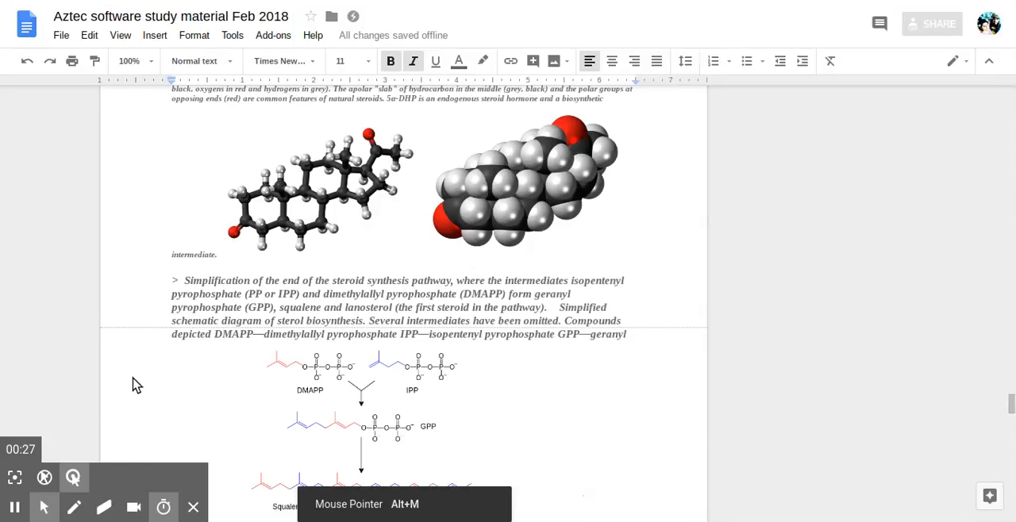
{"action": "scroll", "scroll_direction": "down", "scroll_amount": 3}
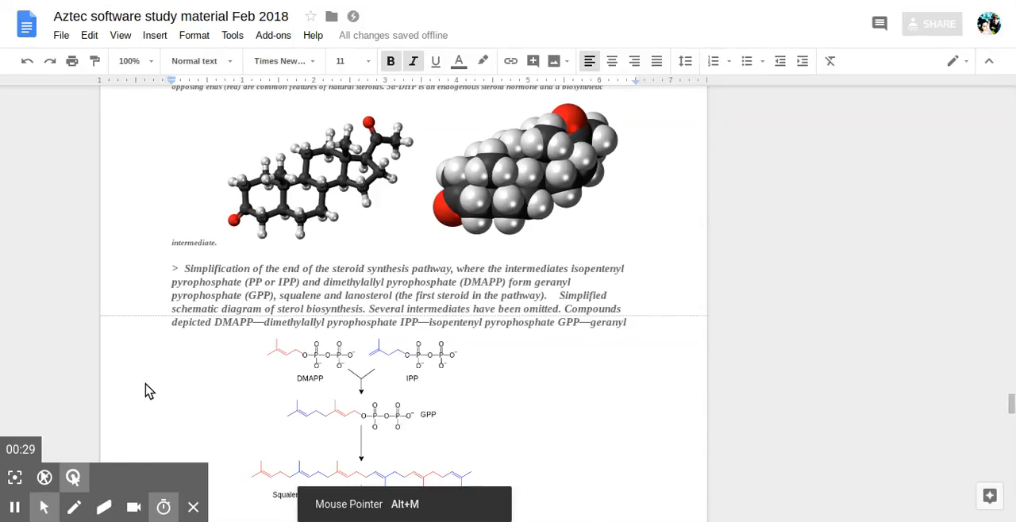
{"action": "mouse_move", "coordinate": [273, 178]}
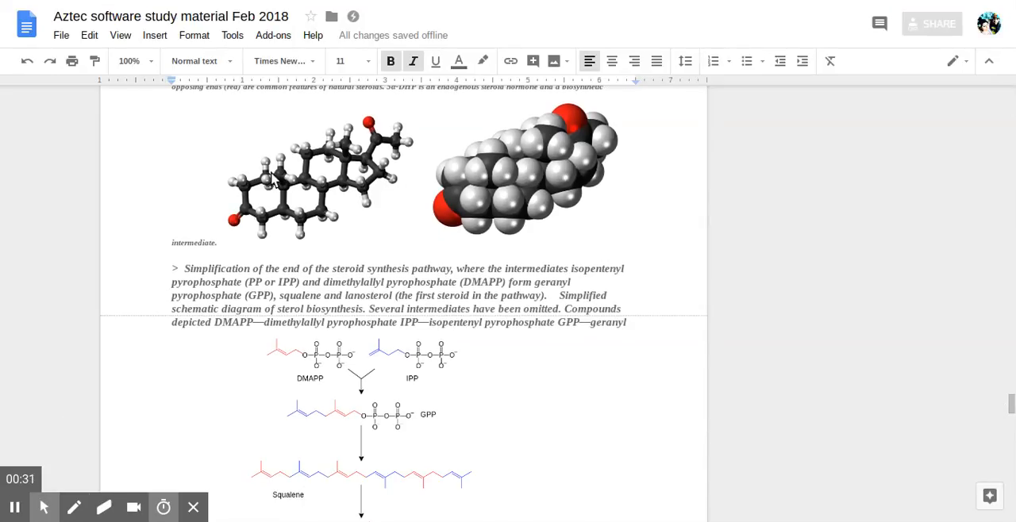
{"action": "mouse_move", "coordinate": [334, 165]}
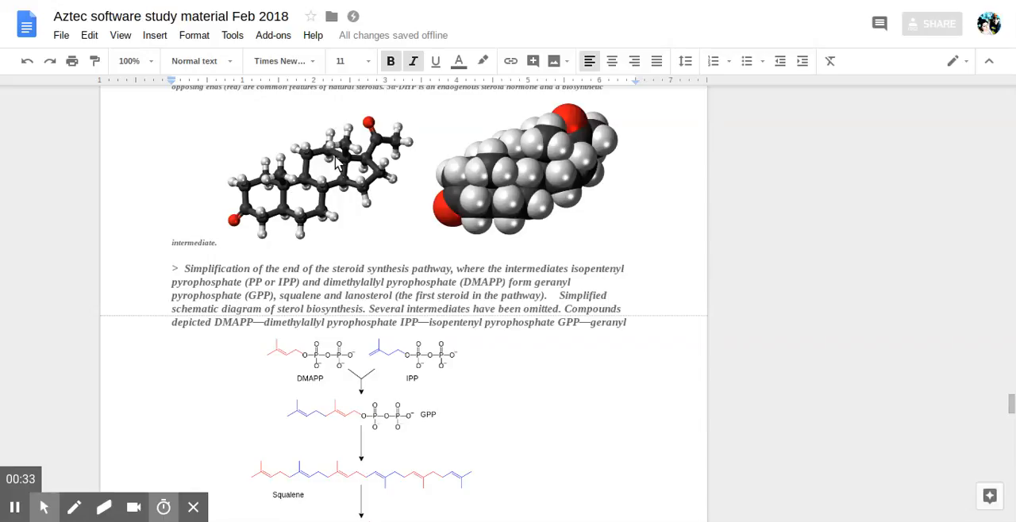
{"action": "mouse_move", "coordinate": [375, 159]}
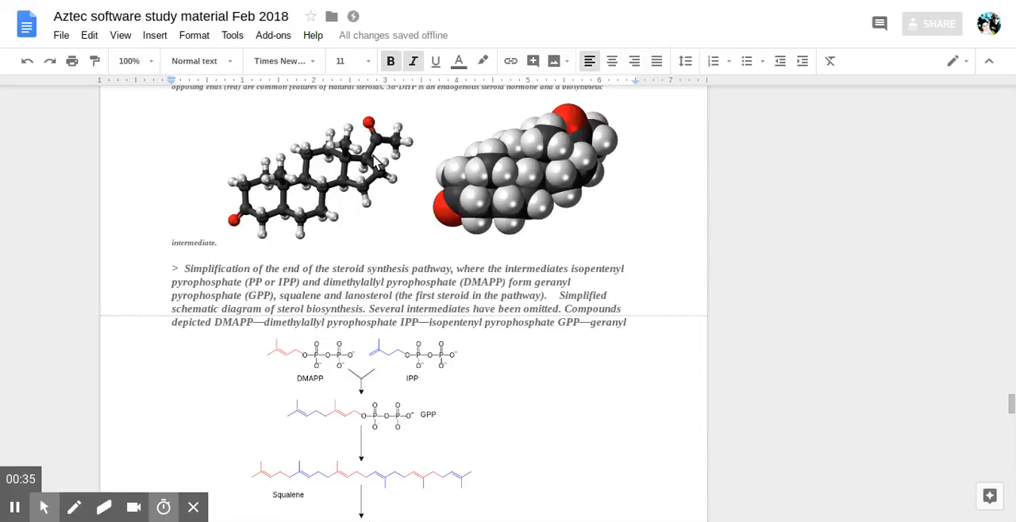
{"action": "mouse_move", "coordinate": [335, 162]}
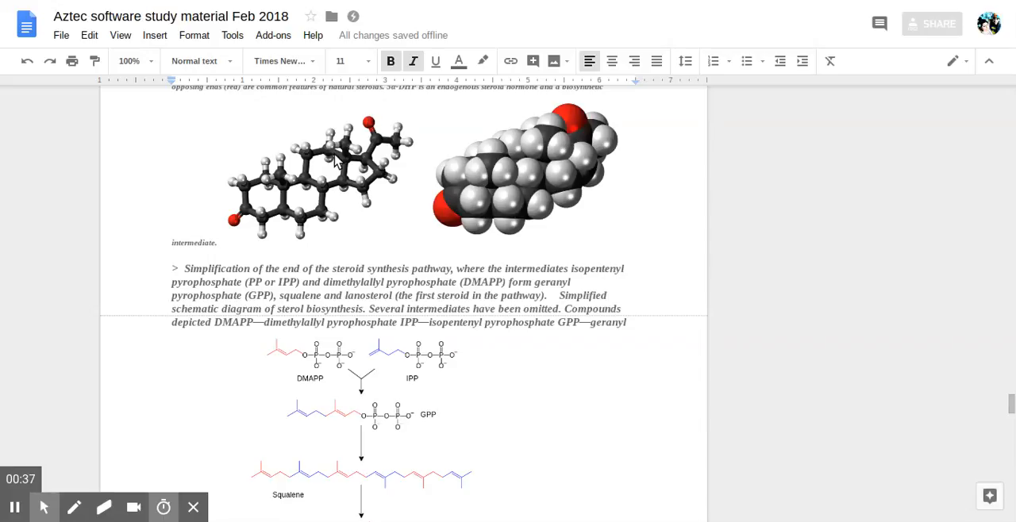
{"action": "mouse_move", "coordinate": [254, 226]}
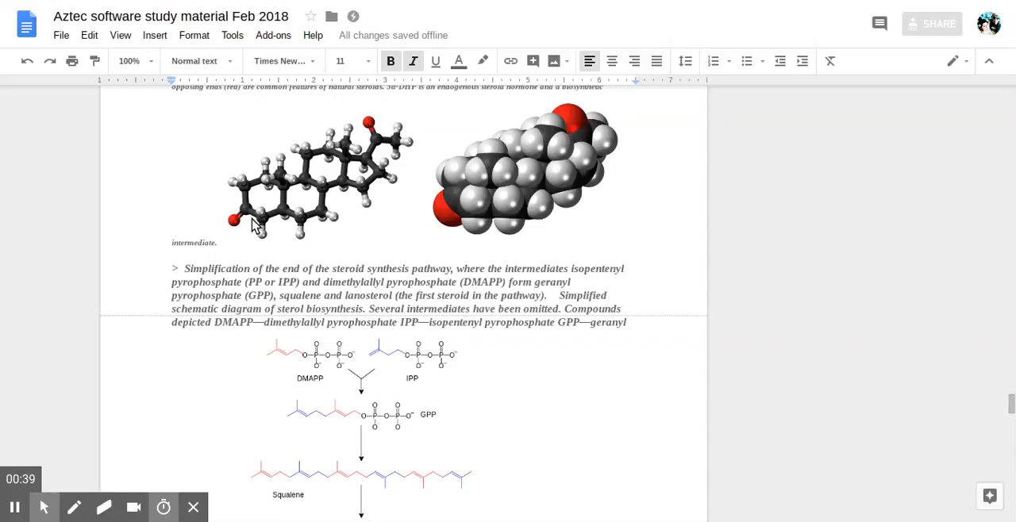
{"action": "mouse_move", "coordinate": [611, 135]}
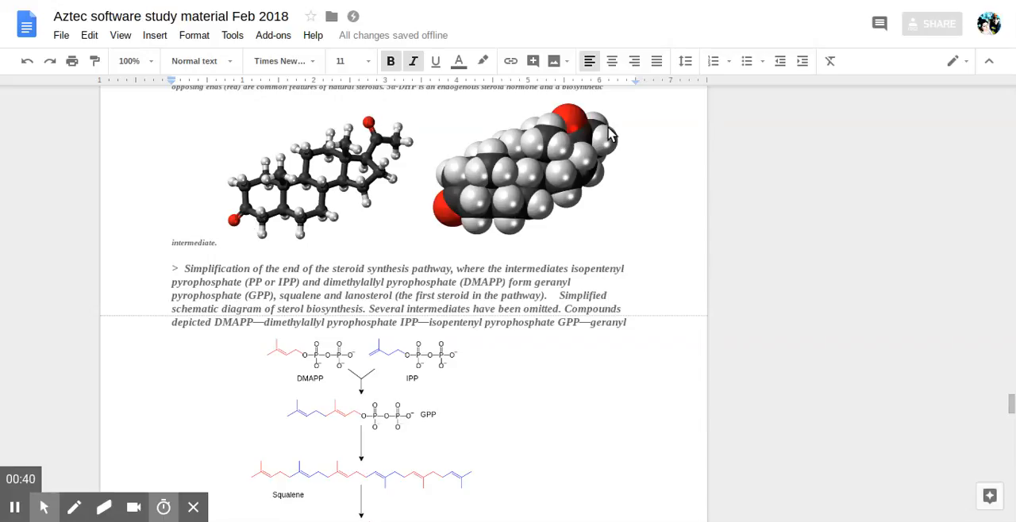
{"action": "mouse_move", "coordinate": [300, 144]}
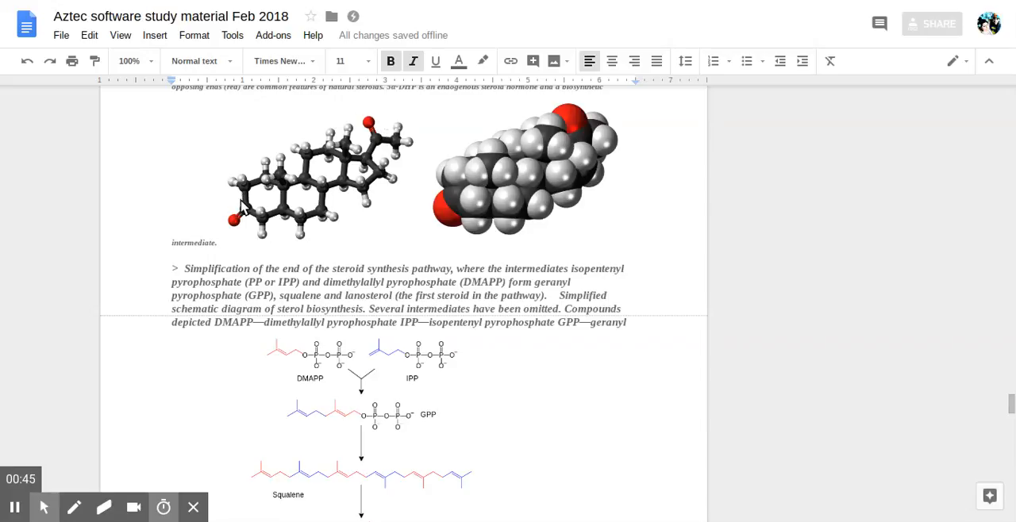
{"action": "mouse_move", "coordinate": [359, 125]}
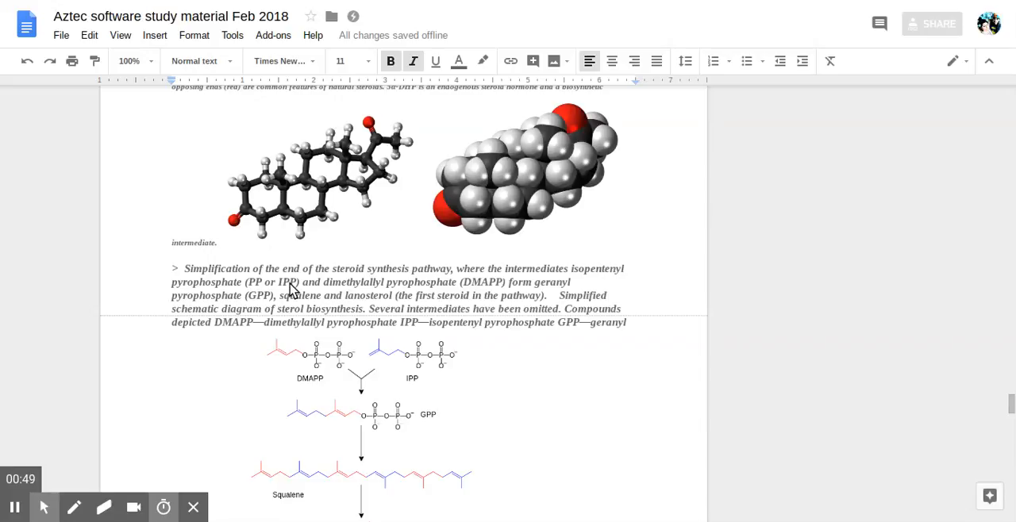
Step: Scroll down to the gonane nucleus and the 5α/5β stereoisomer drawings
{"action": "scroll", "scroll_direction": "down", "scroll_amount": 3}
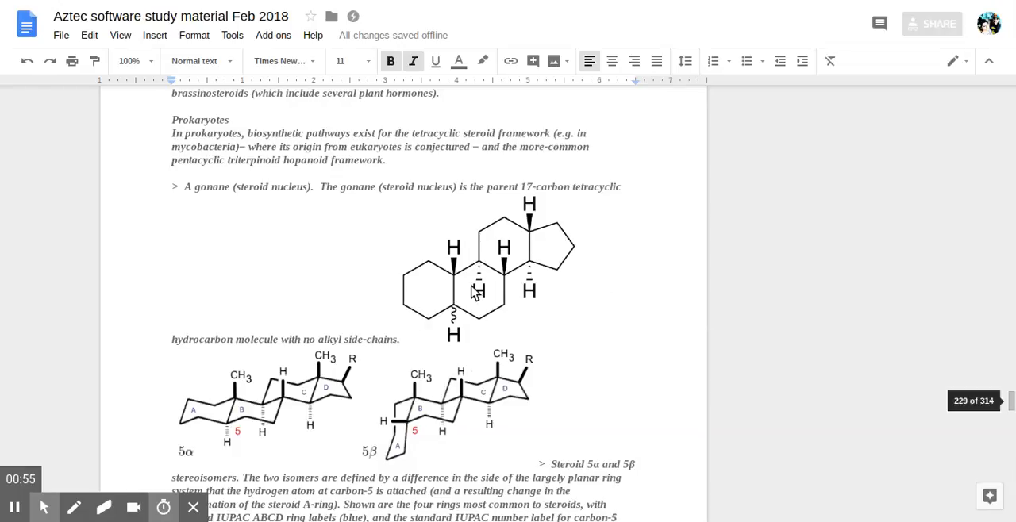
{"action": "mouse_move", "coordinate": [505, 252]}
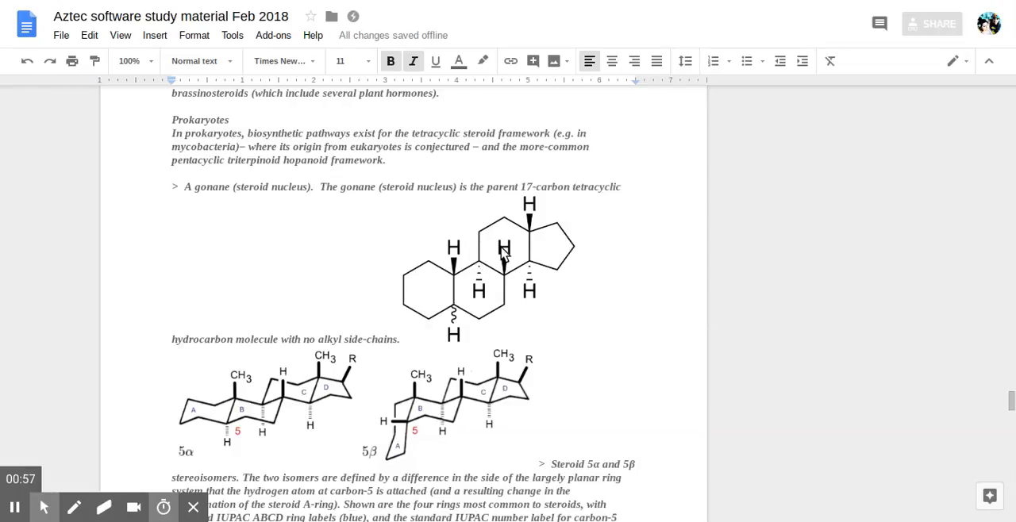
{"action": "mouse_move", "coordinate": [568, 280]}
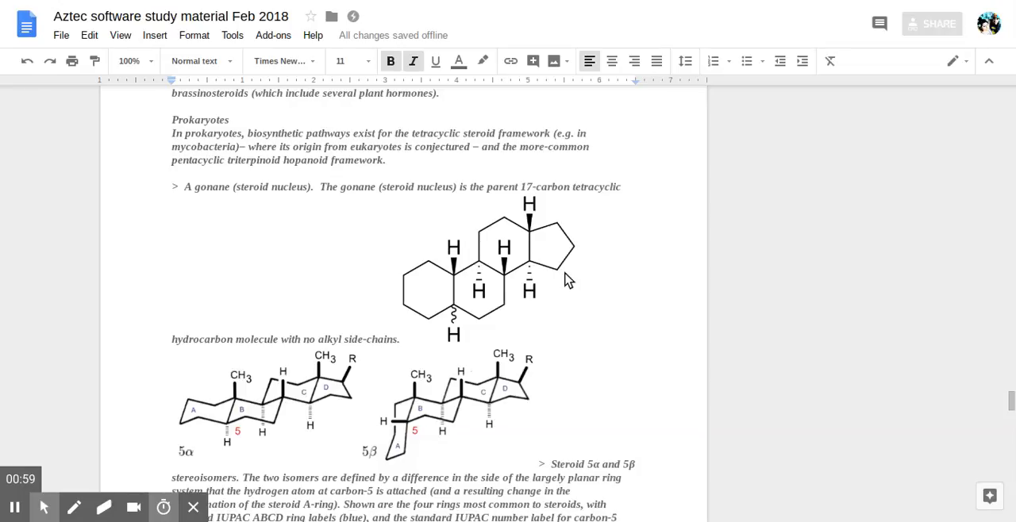
{"action": "scroll", "scroll_direction": "down", "scroll_amount": 3}
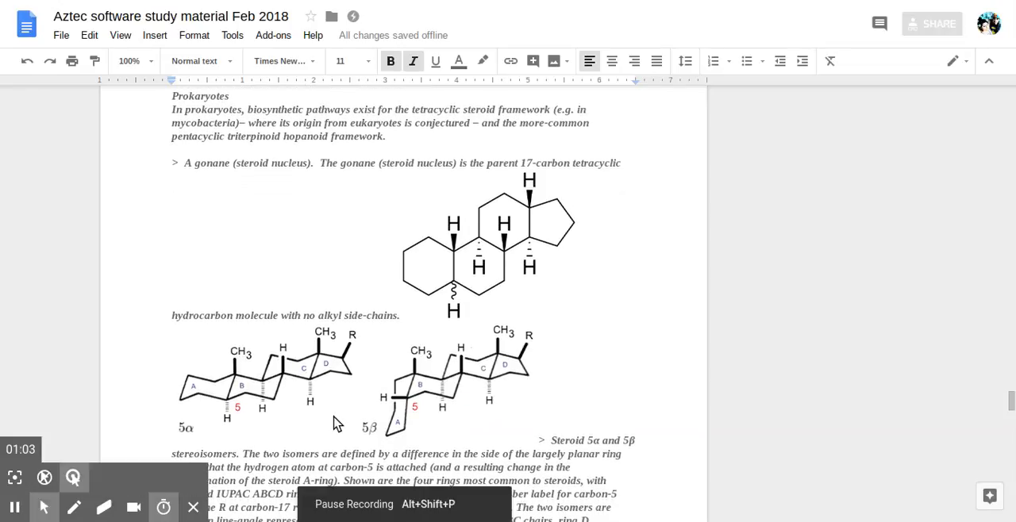
{"action": "mouse_move", "coordinate": [362, 365]}
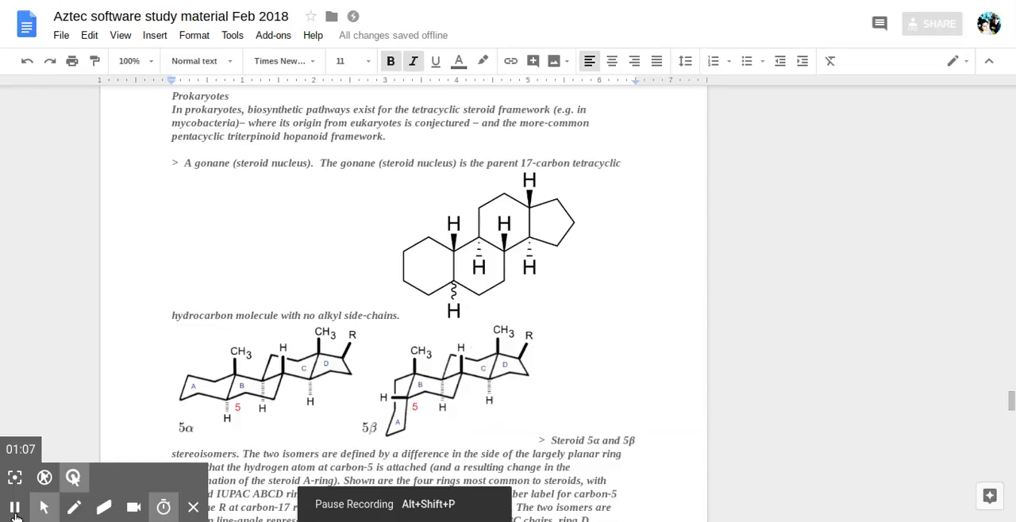
Step: Scroll down to the testosterone, progesterone and numbered cholesterol structures
{"action": "scroll", "scroll_direction": "down", "scroll_amount": 3}
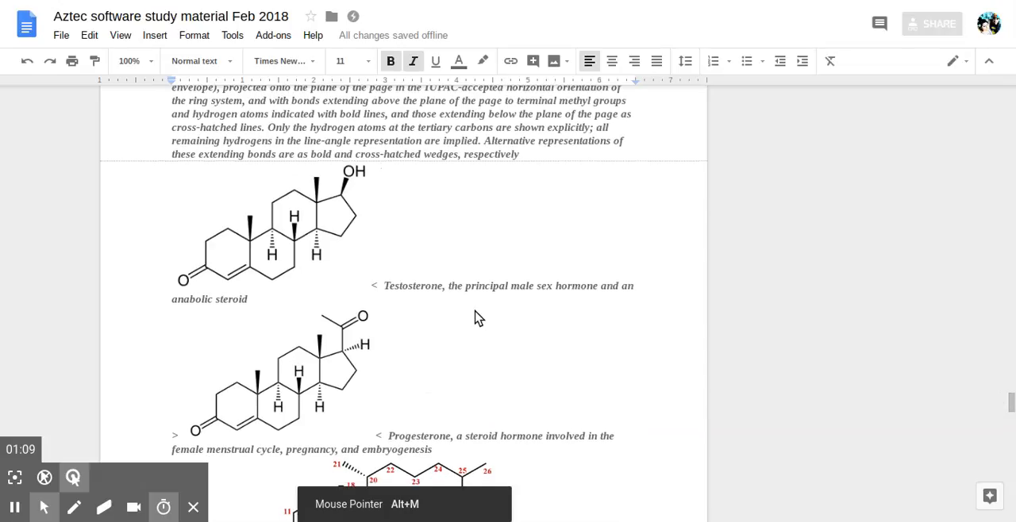
{"action": "scroll", "scroll_direction": "down", "scroll_amount": 3}
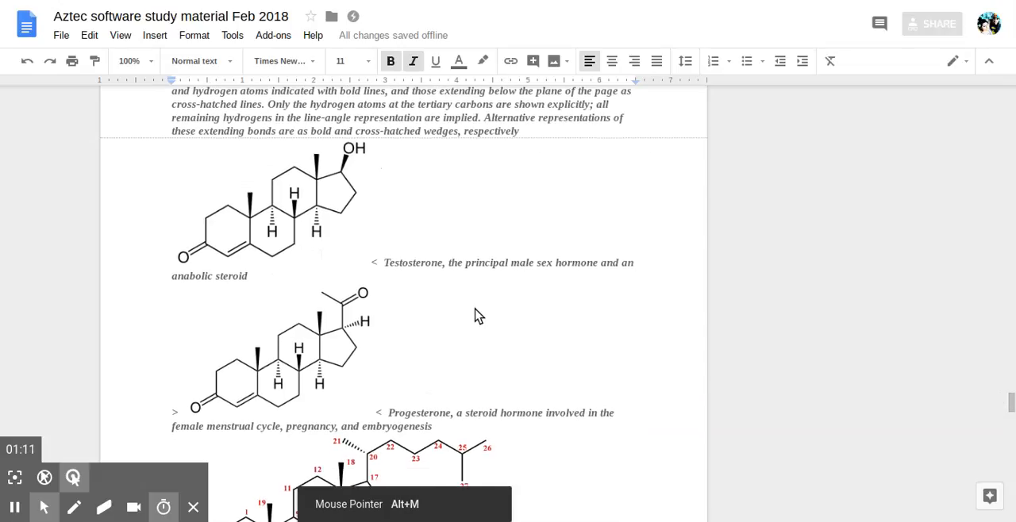
{"action": "scroll", "scroll_direction": "down", "scroll_amount": 3}
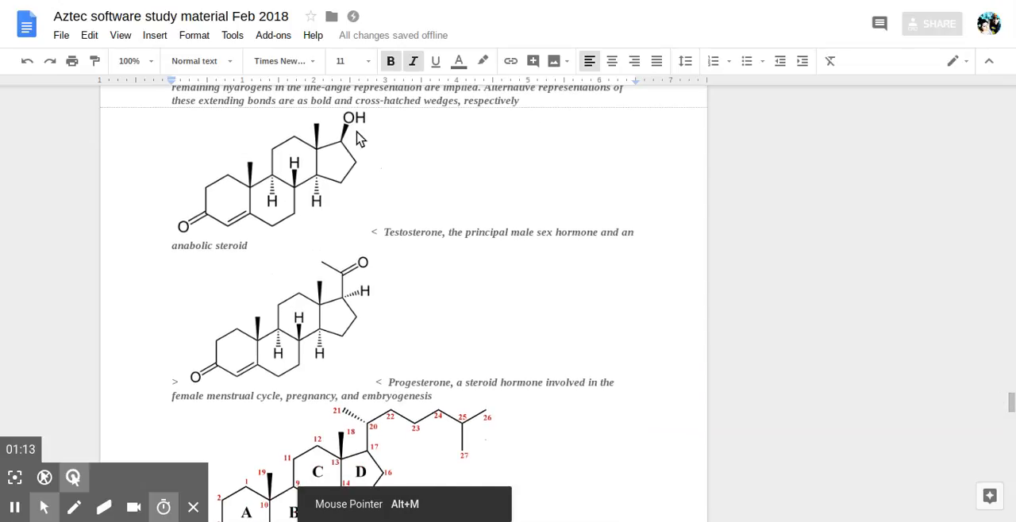
{"action": "mouse_move", "coordinate": [248, 216]}
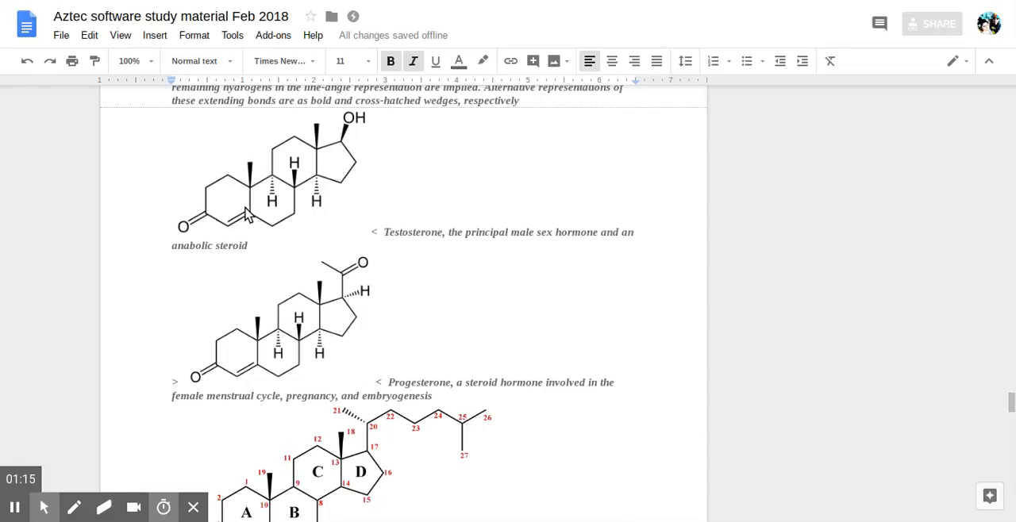
{"action": "mouse_move", "coordinate": [384, 267]}
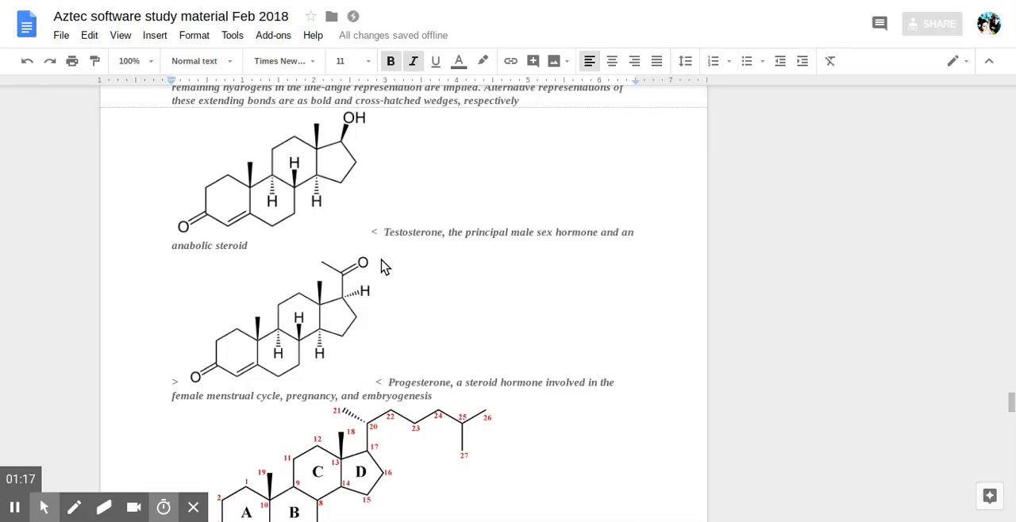
{"action": "mouse_move", "coordinate": [389, 380]}
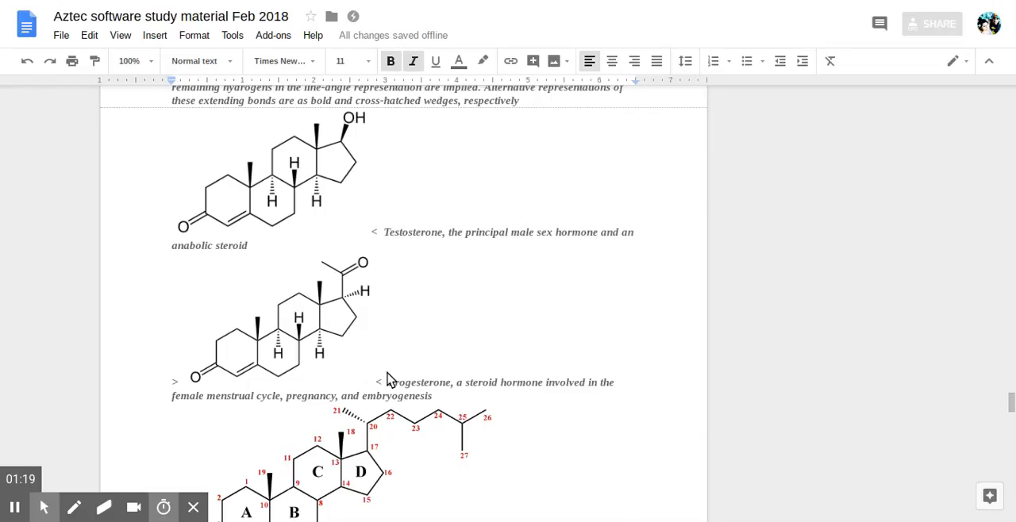
{"action": "left_click", "coordinate": [14, 508]}
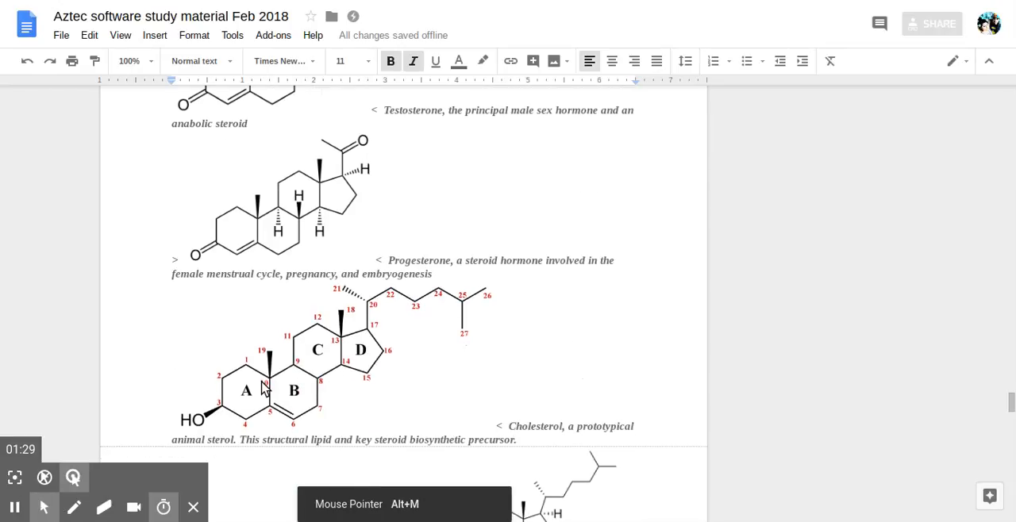
Step: Scroll down to the cholecalciferol structure and the 5α-DHP ball-and-stick models
{"action": "scroll", "scroll_direction": "down", "scroll_amount": 3}
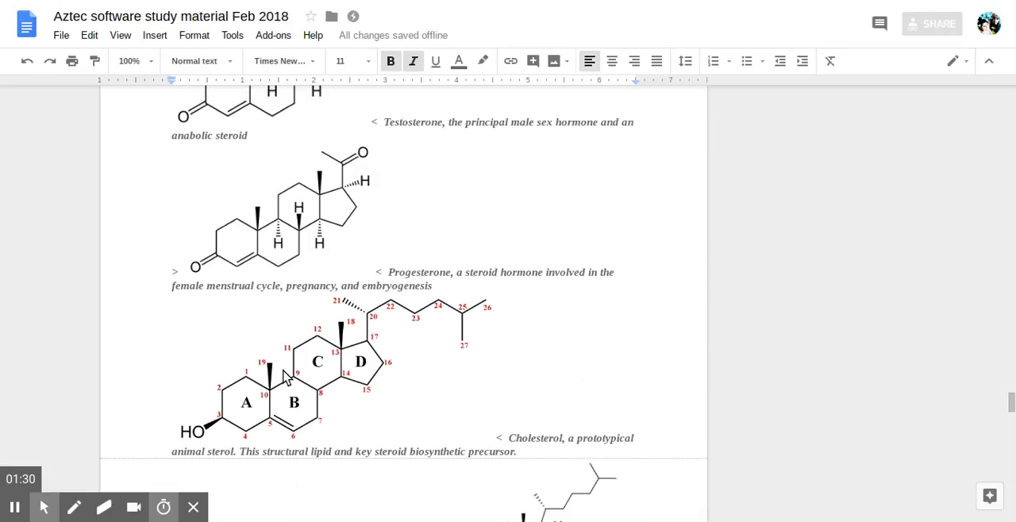
{"action": "scroll", "scroll_direction": "down", "scroll_amount": 3}
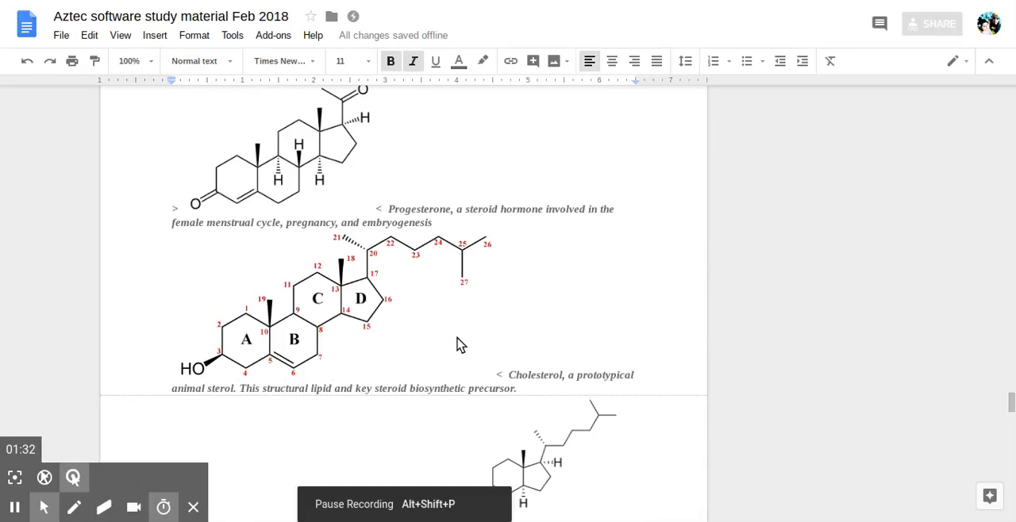
{"action": "scroll", "scroll_direction": "down", "scroll_amount": 3}
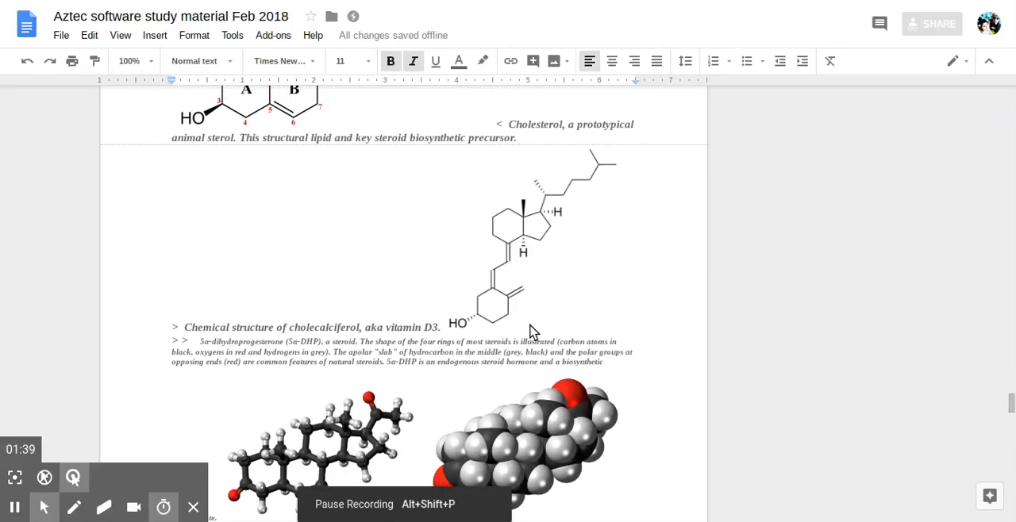
{"action": "scroll", "scroll_direction": "down", "scroll_amount": 3}
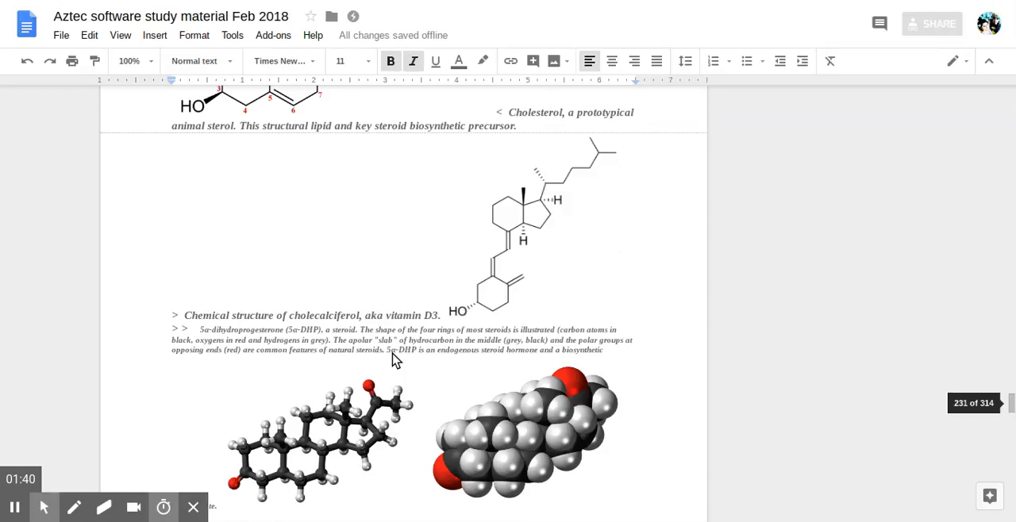
{"action": "scroll", "scroll_direction": "down", "scroll_amount": 3}
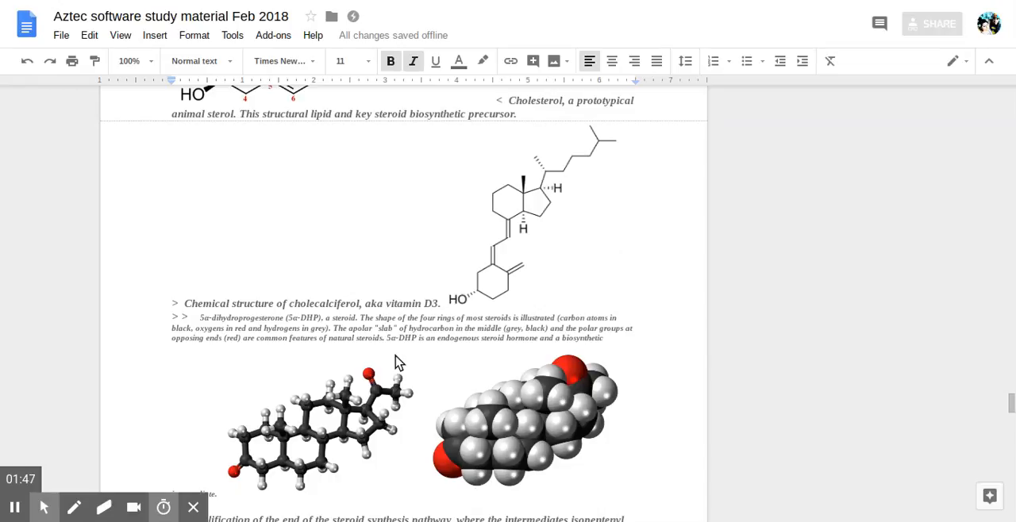
Step: Scroll down past the sterol biosynthesis diagram toward the carbon-count classification table
{"action": "scroll", "scroll_direction": "down", "scroll_amount": 3}
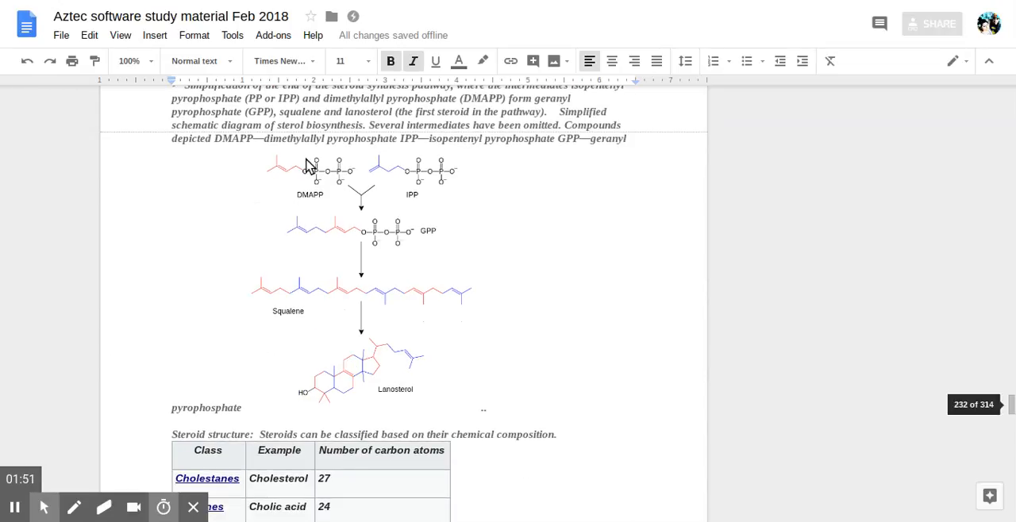
{"action": "mouse_move", "coordinate": [381, 358]}
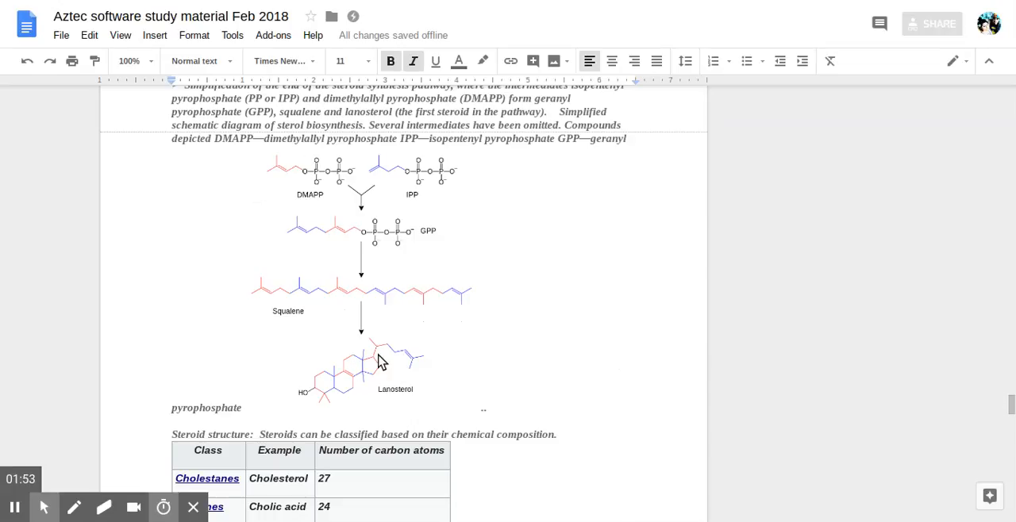
{"action": "mouse_move", "coordinate": [384, 406]}
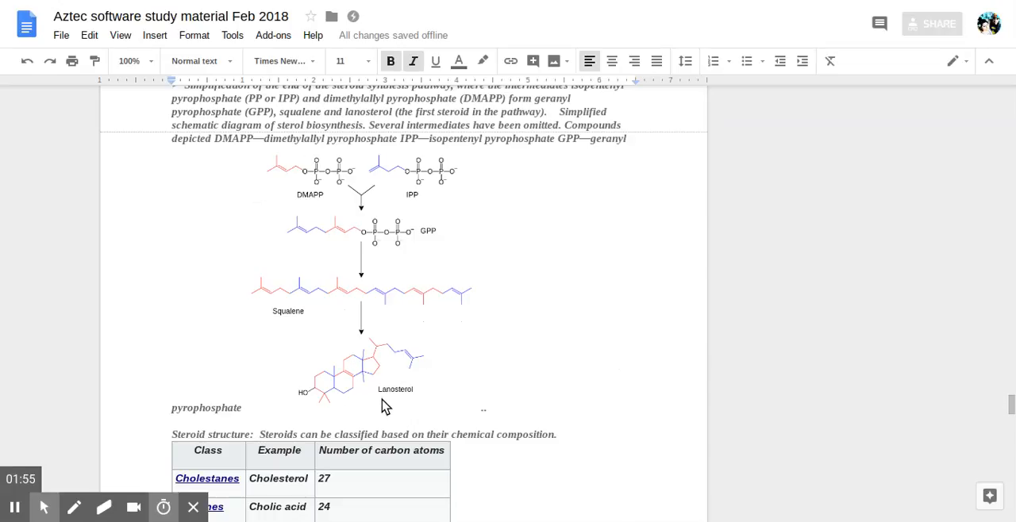
{"action": "mouse_move", "coordinate": [397, 343]}
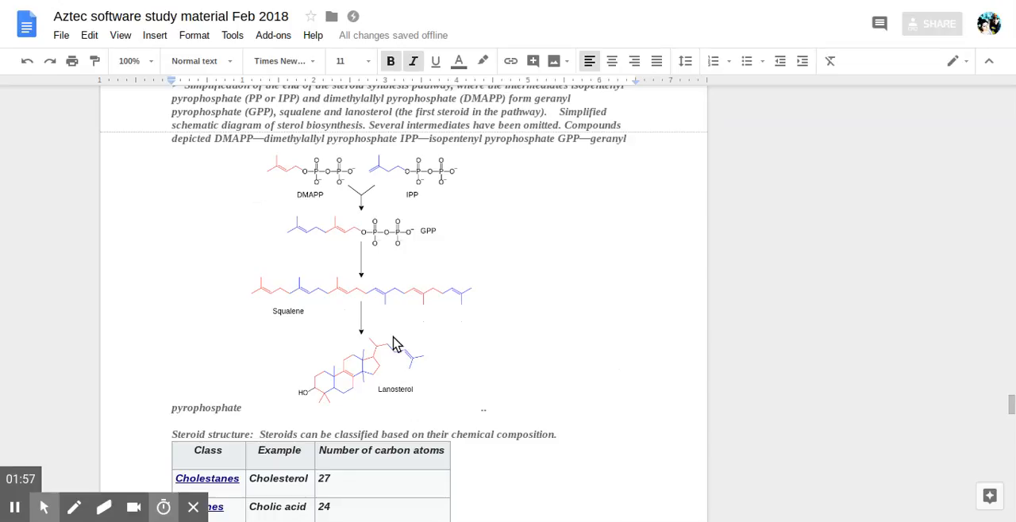
{"action": "mouse_move", "coordinate": [419, 341]}
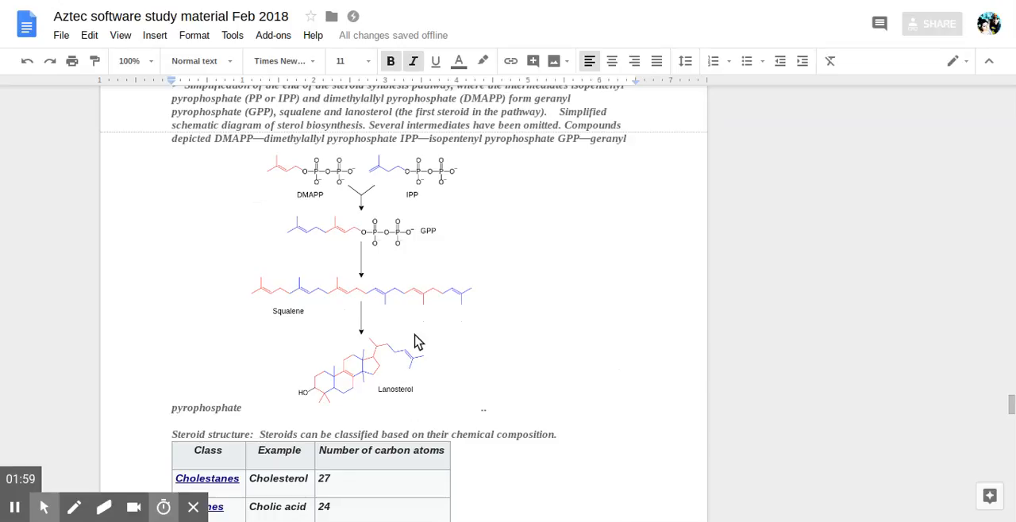
{"action": "mouse_move", "coordinate": [283, 219]}
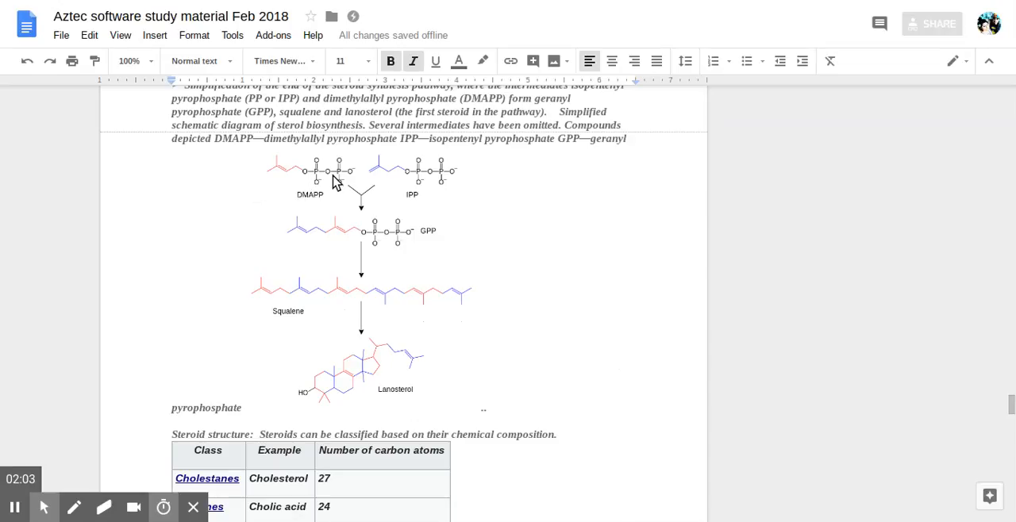
{"action": "mouse_move", "coordinate": [352, 207]}
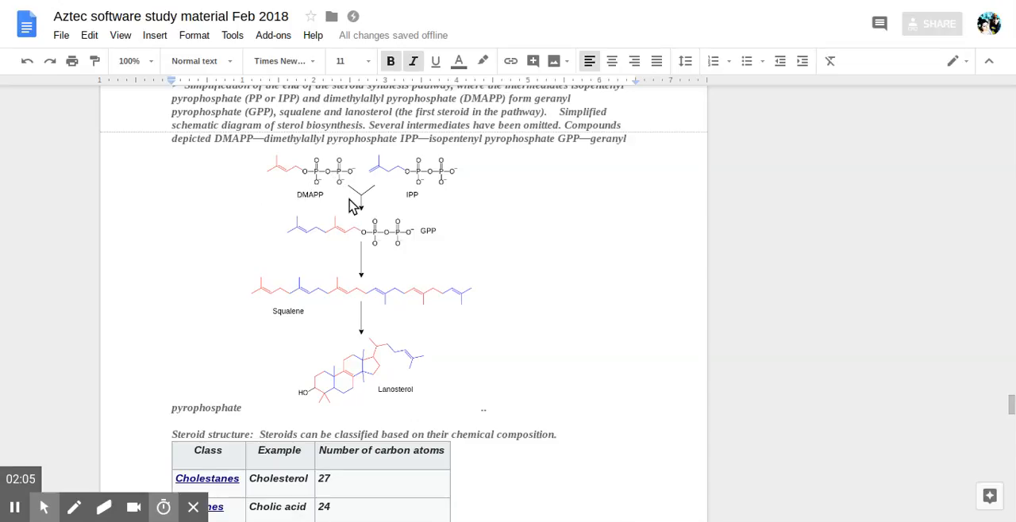
{"action": "mouse_move", "coordinate": [389, 222]}
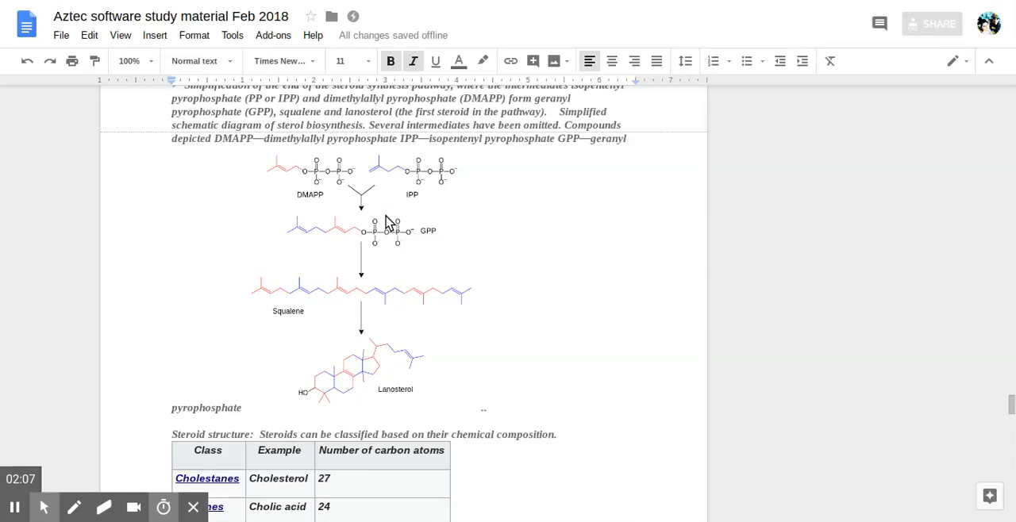
{"action": "scroll", "scroll_direction": "down", "scroll_amount": 3}
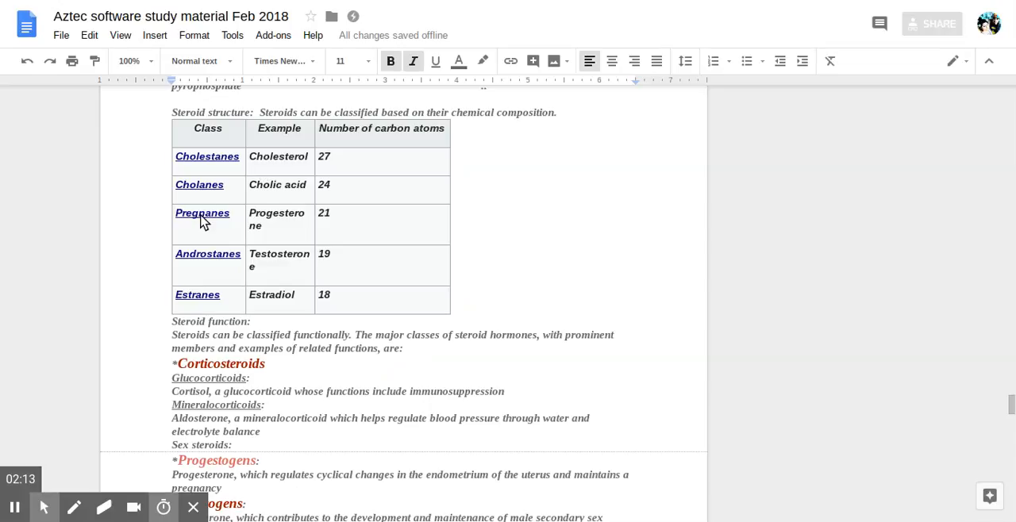
{"action": "mouse_move", "coordinate": [237, 314]}
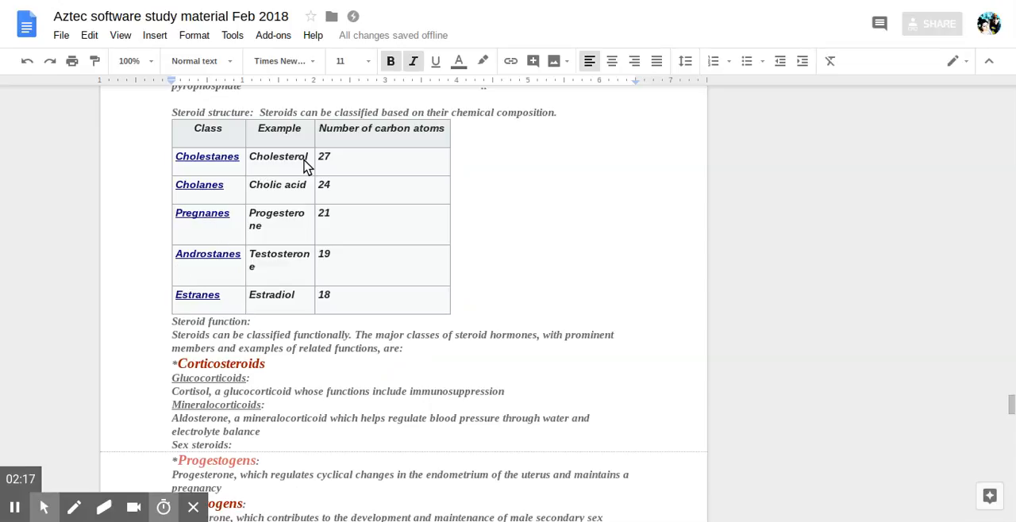
{"action": "mouse_move", "coordinate": [287, 240]}
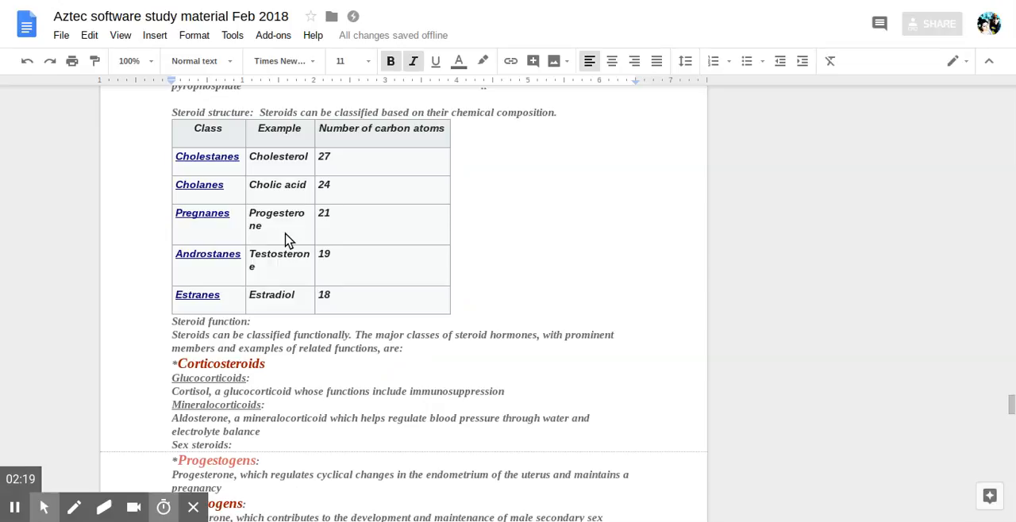
{"action": "mouse_move", "coordinate": [368, 267]}
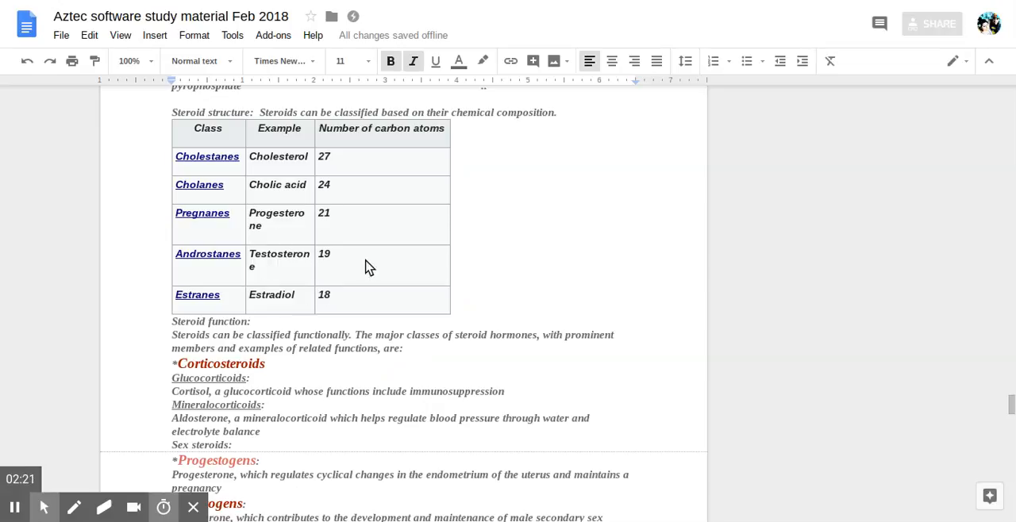
{"action": "mouse_move", "coordinate": [346, 300]}
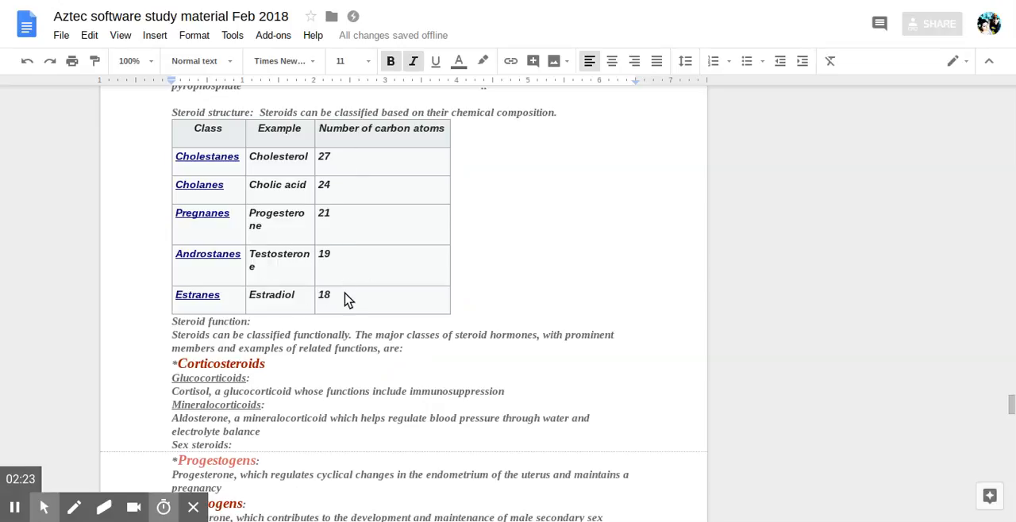
Step: Scroll down to the estrogens entry, neurosteroids, secosteroids and the summary paragraph
{"action": "scroll", "scroll_direction": "down", "scroll_amount": 3}
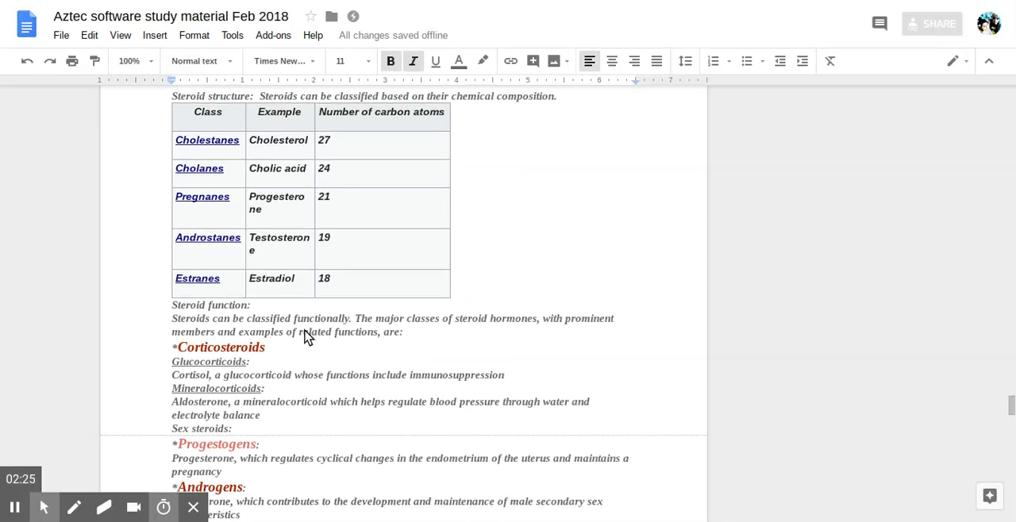
{"action": "scroll", "scroll_direction": "down", "scroll_amount": 3}
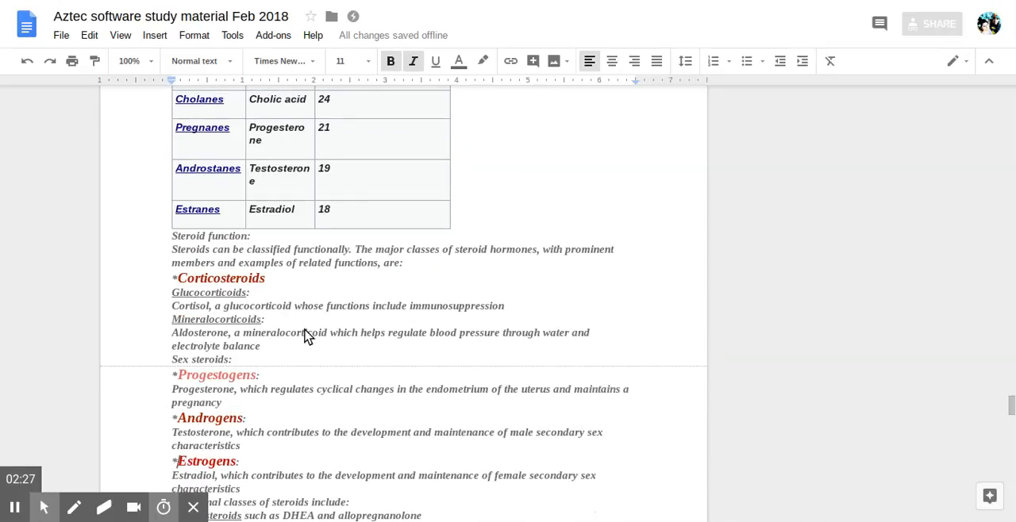
{"action": "scroll", "scroll_direction": "down", "scroll_amount": 3}
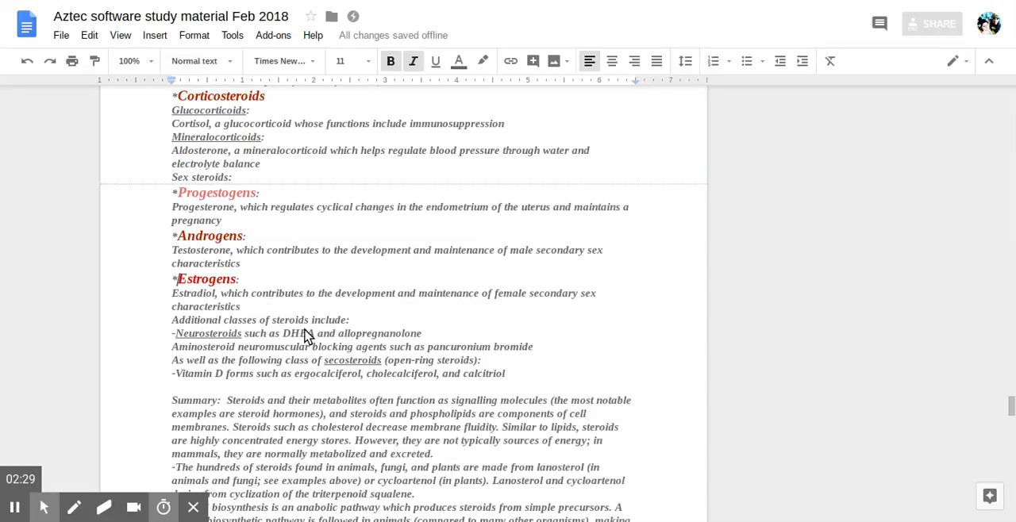
{"action": "scroll", "scroll_direction": "down", "scroll_amount": 3}
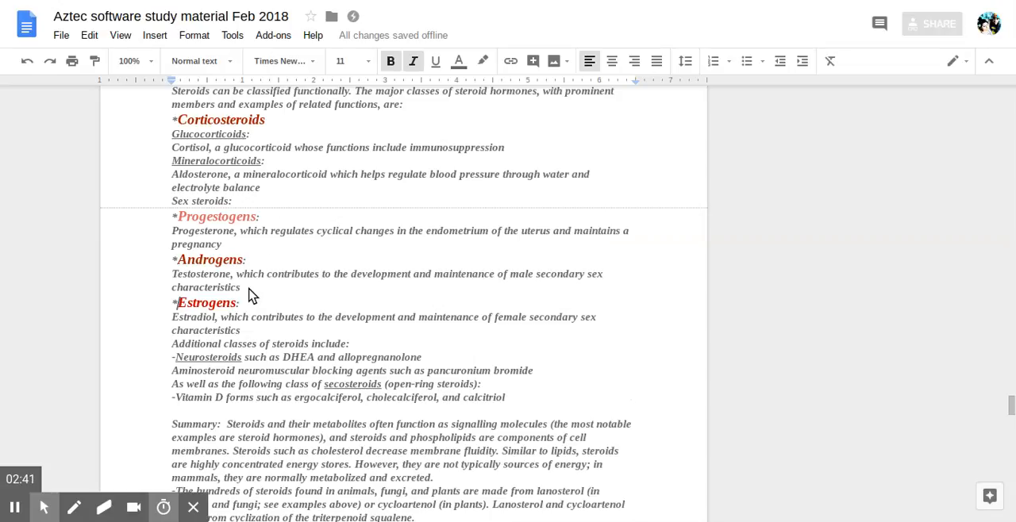
{"action": "mouse_move", "coordinate": [176, 246]}
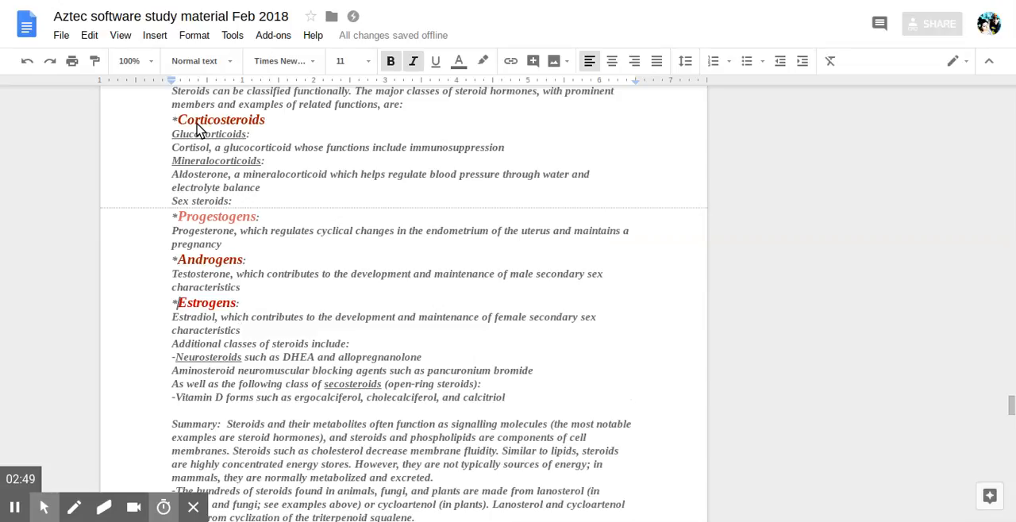
{"action": "mouse_move", "coordinate": [413, 149]}
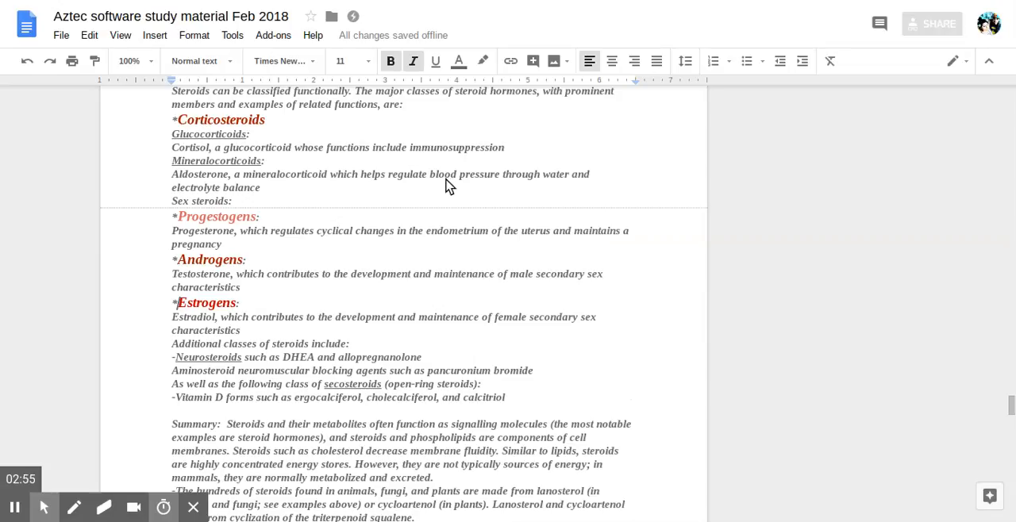
{"action": "mouse_move", "coordinate": [219, 378]}
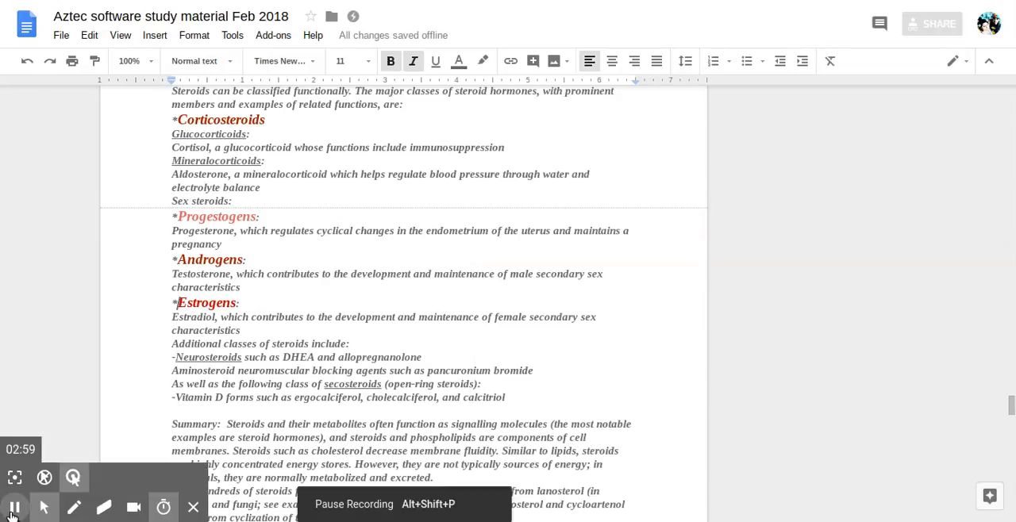
Step: Scroll down to the steroidogenesis paragraphs on progestogens and adrenal cortex production
{"action": "scroll", "scroll_direction": "down", "scroll_amount": 3}
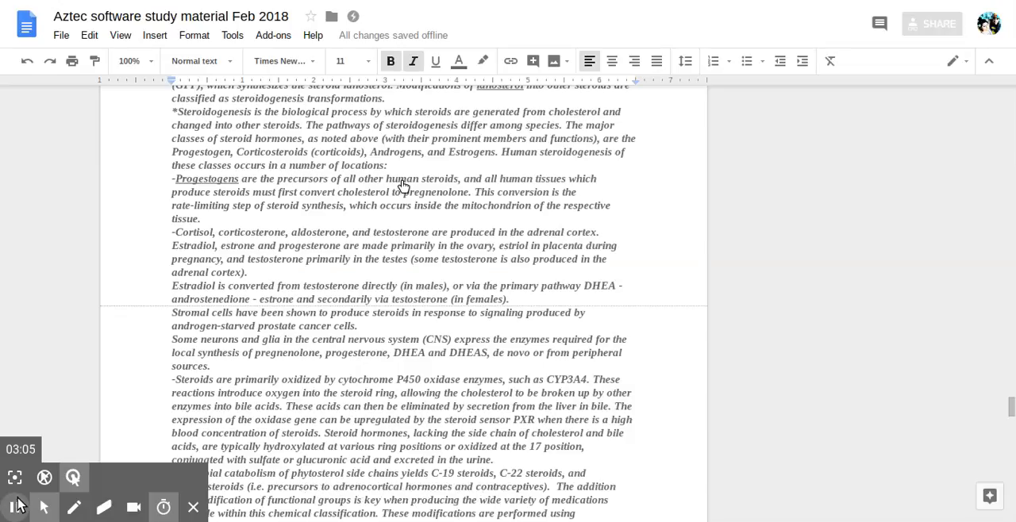
{"action": "mouse_move", "coordinate": [399, 225]}
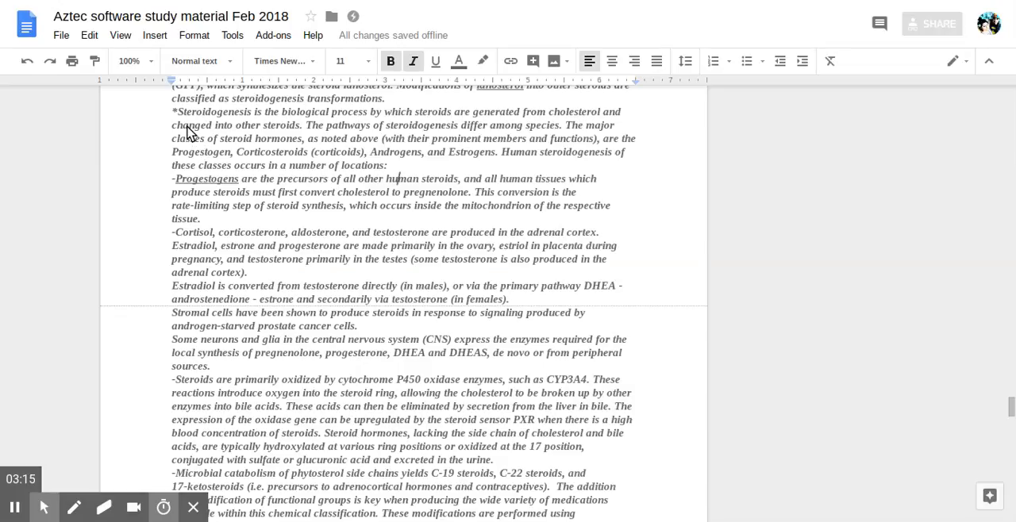
{"action": "mouse_move", "coordinate": [198, 143]}
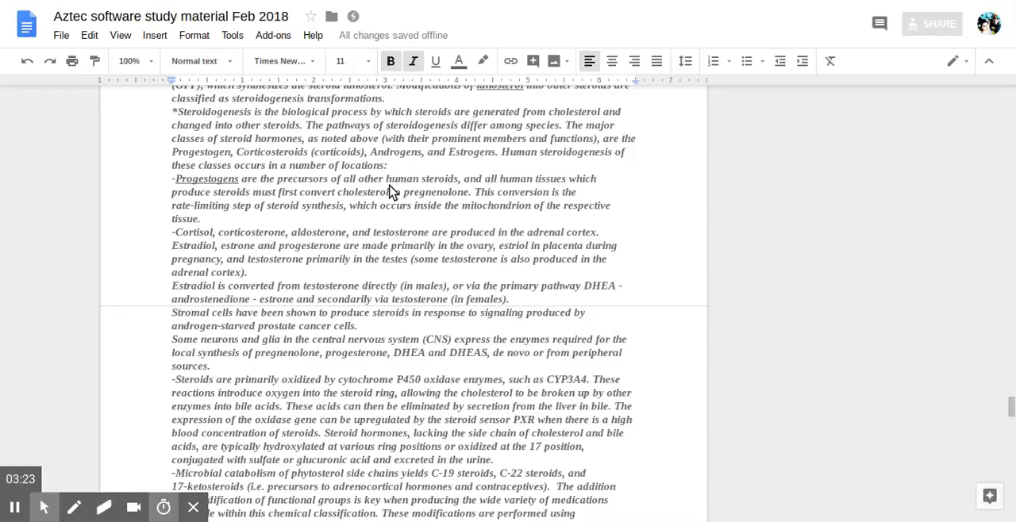
{"action": "mouse_move", "coordinate": [413, 174]}
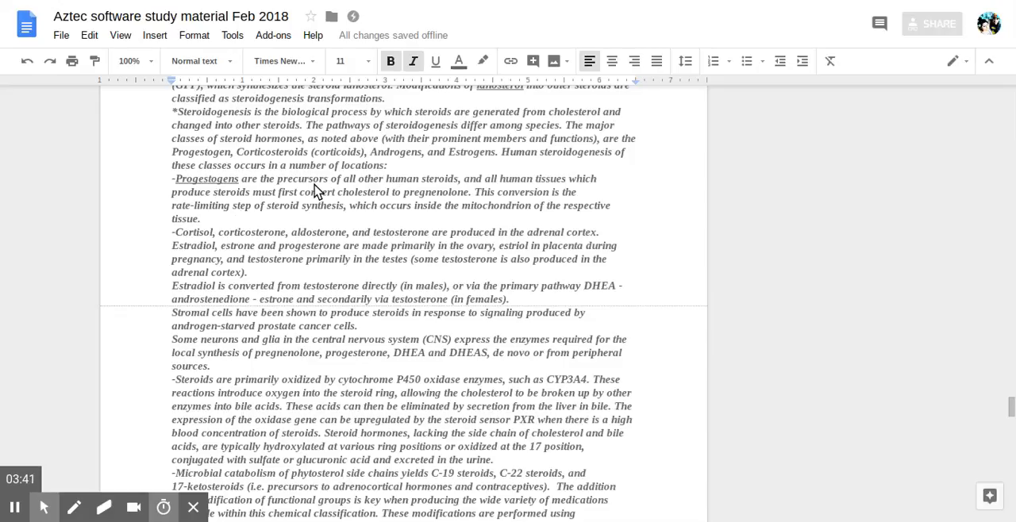
{"action": "mouse_move", "coordinate": [416, 189]}
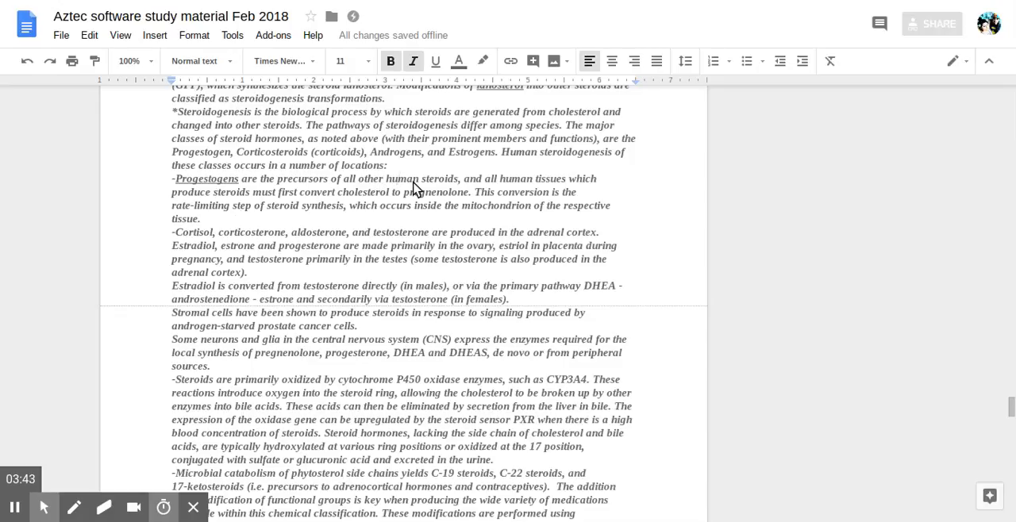
{"action": "mouse_move", "coordinate": [463, 186]}
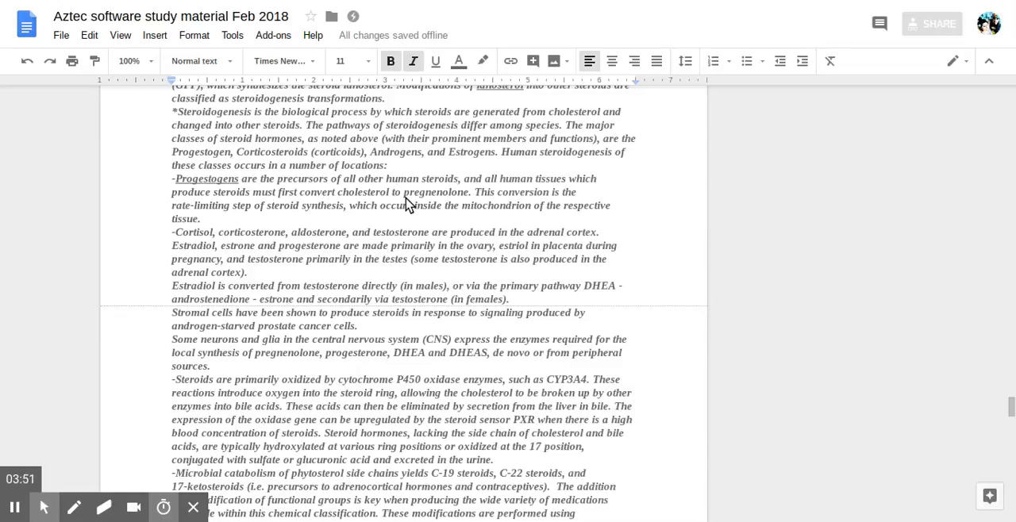
{"action": "mouse_move", "coordinate": [461, 206]}
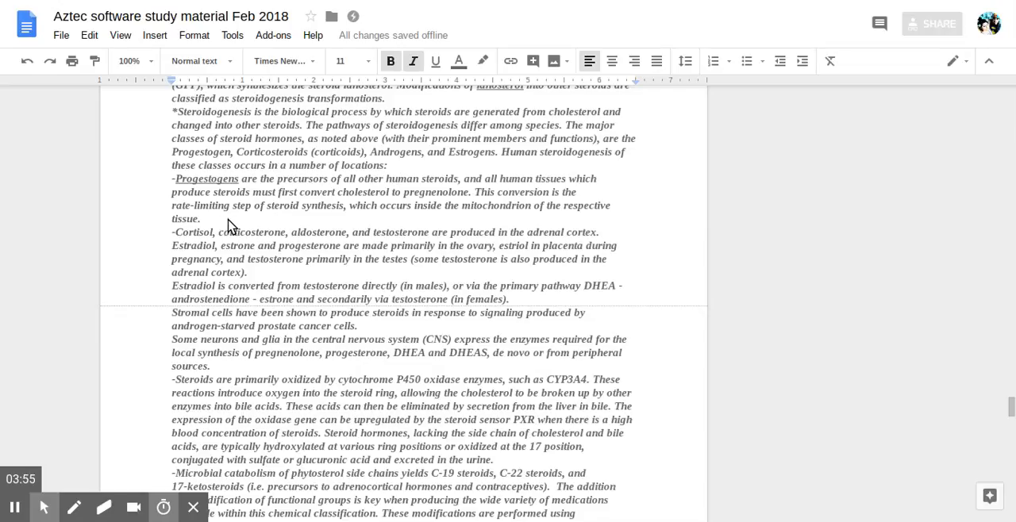
{"action": "mouse_move", "coordinate": [255, 225]}
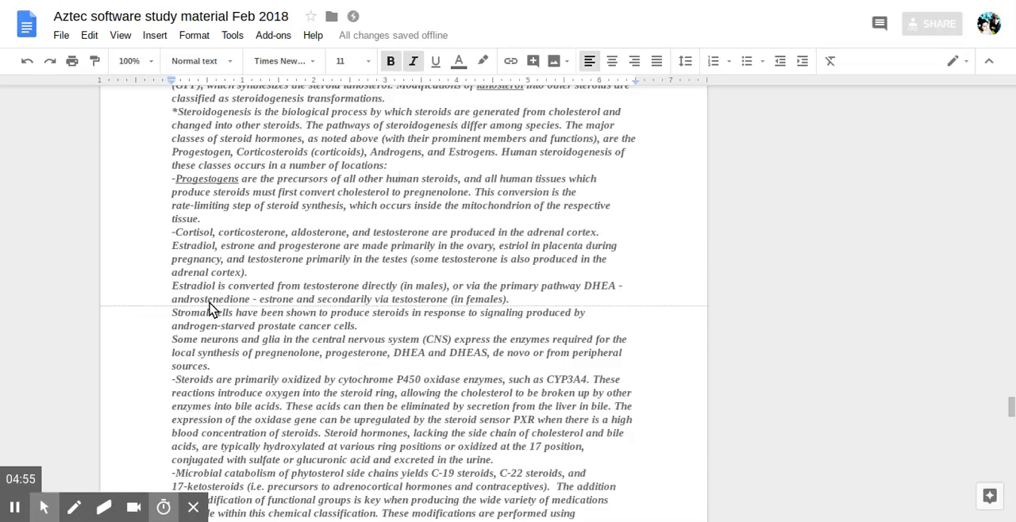
{"action": "mouse_move", "coordinate": [228, 331]}
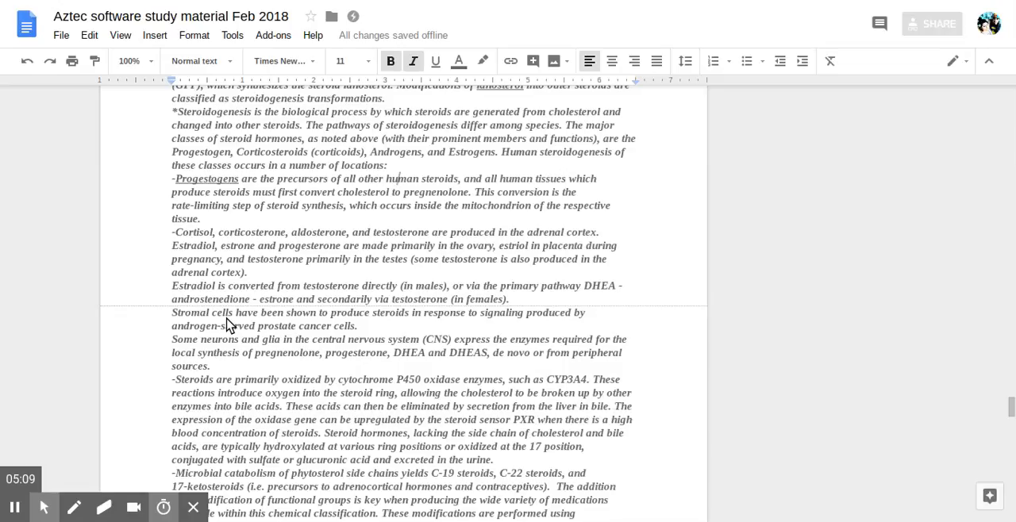
{"action": "mouse_move", "coordinate": [230, 357]}
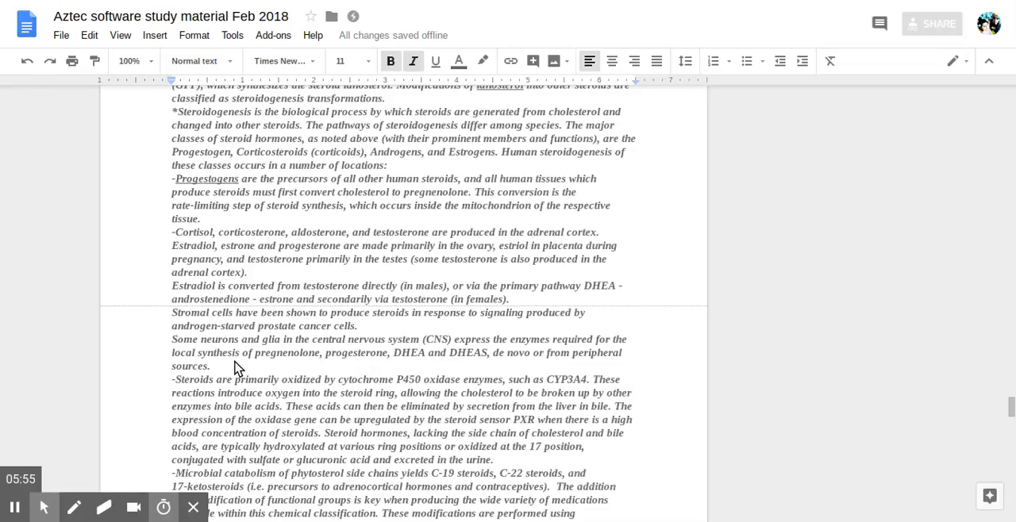
{"action": "mouse_move", "coordinate": [216, 350]}
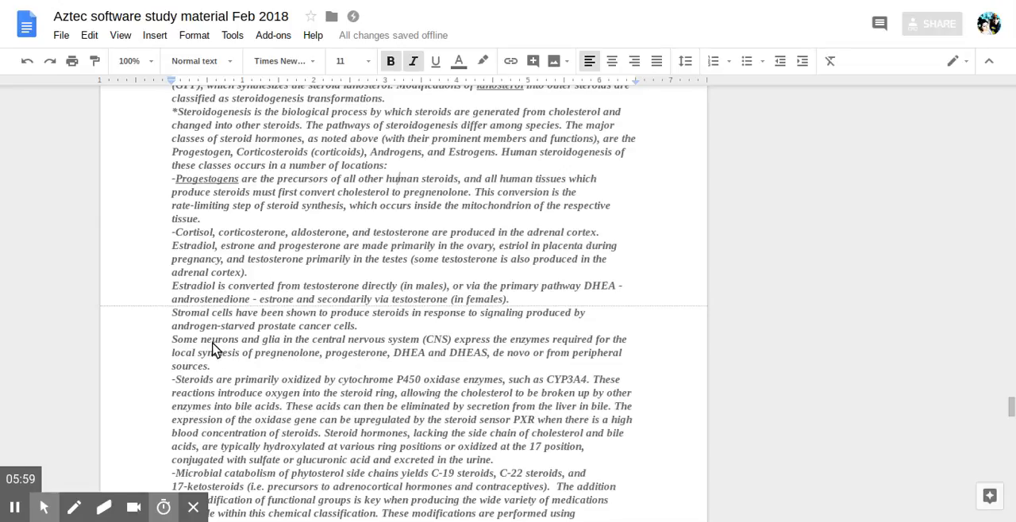
{"action": "mouse_move", "coordinate": [222, 337]}
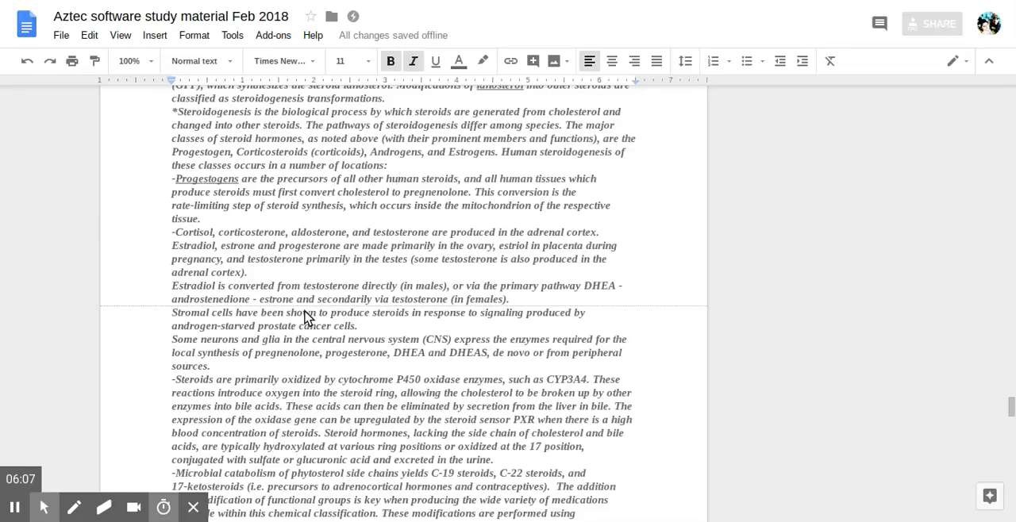
Step: Scroll down to the human steroidogenesis caption mentioning major hormone classes and 3β-HSD
{"action": "scroll", "scroll_direction": "down", "scroll_amount": 3}
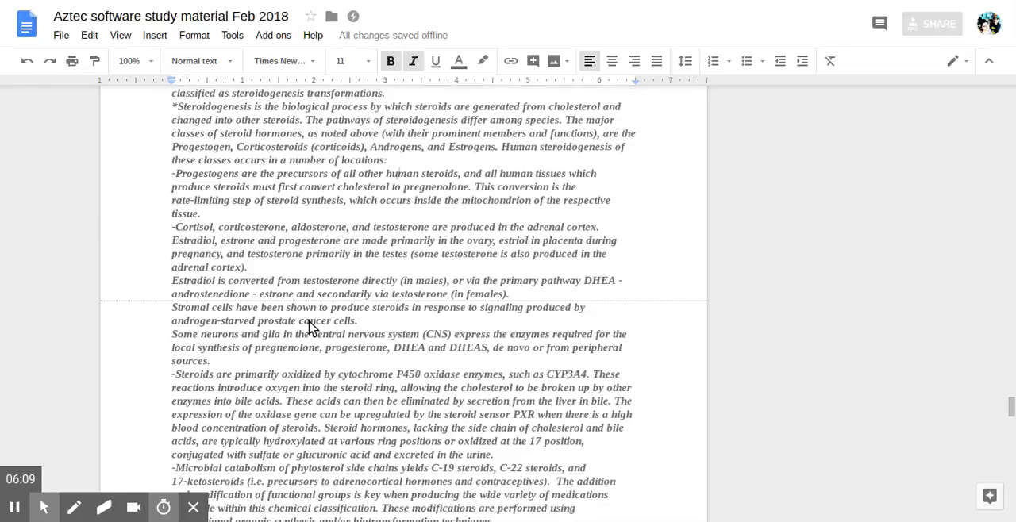
{"action": "scroll", "scroll_direction": "down", "scroll_amount": 3}
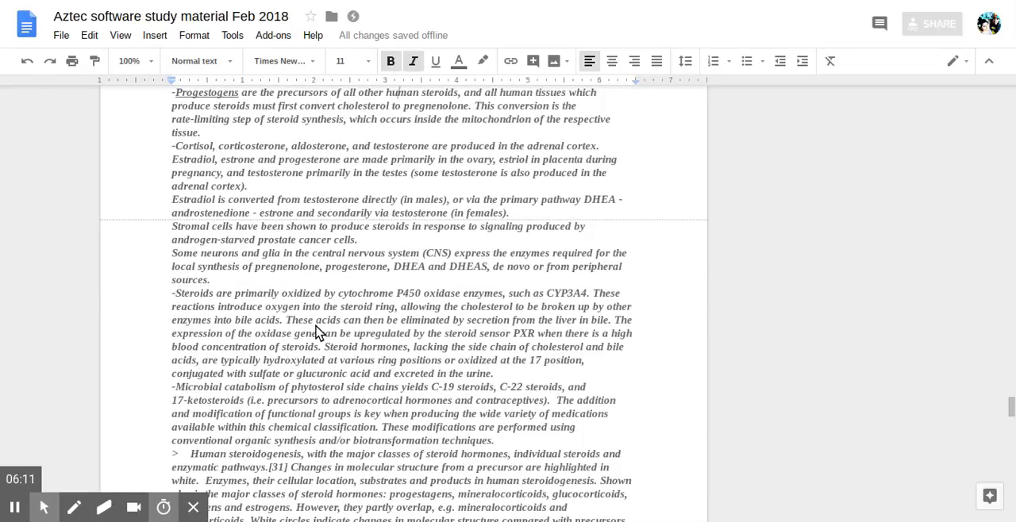
{"action": "mouse_move", "coordinate": [348, 302]}
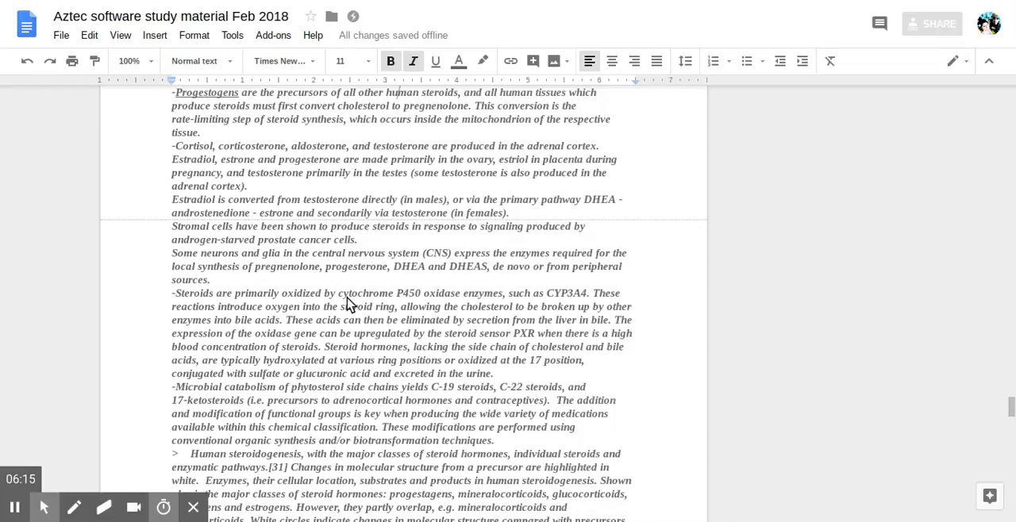
{"action": "mouse_move", "coordinate": [302, 295]}
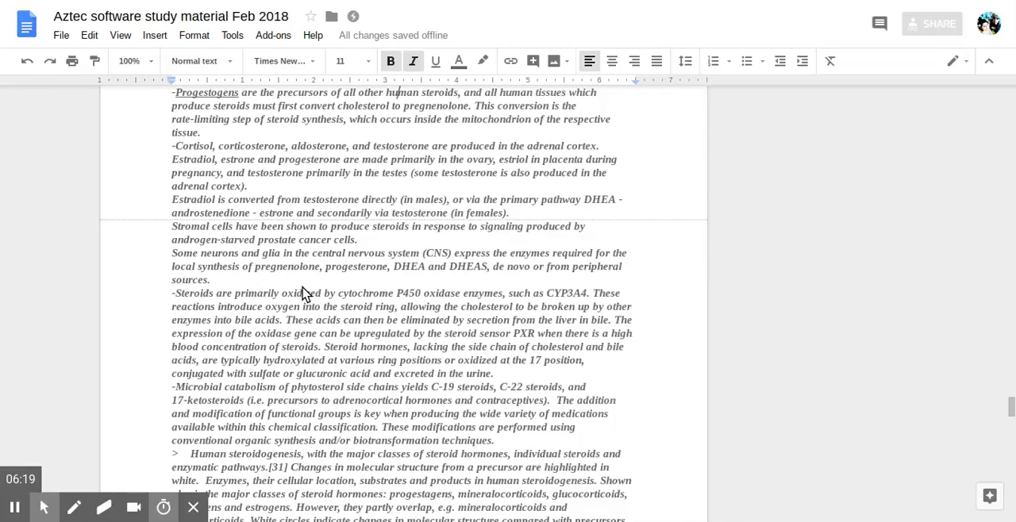
{"action": "scroll", "scroll_direction": "down", "scroll_amount": 3}
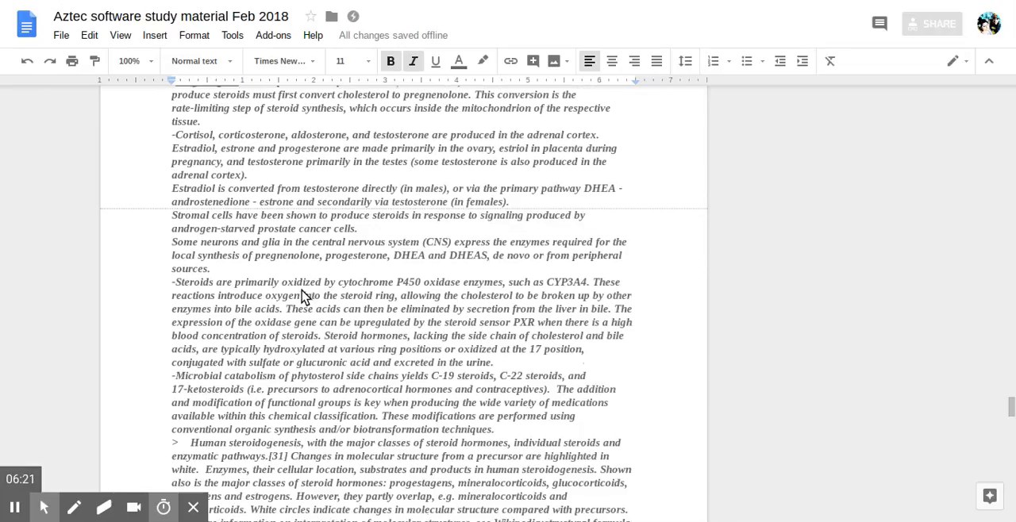
{"action": "scroll", "scroll_direction": "down", "scroll_amount": 3}
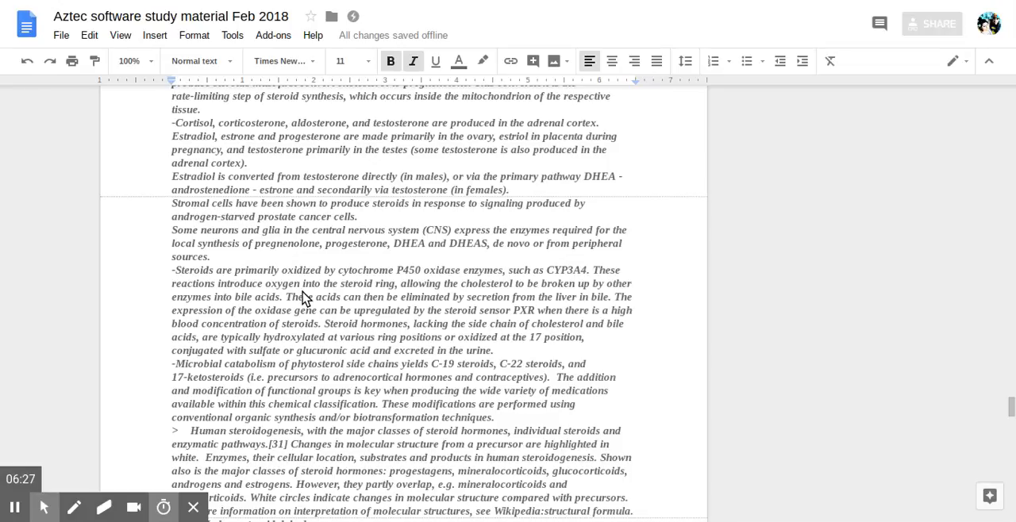
{"action": "scroll", "scroll_direction": "down", "scroll_amount": 3}
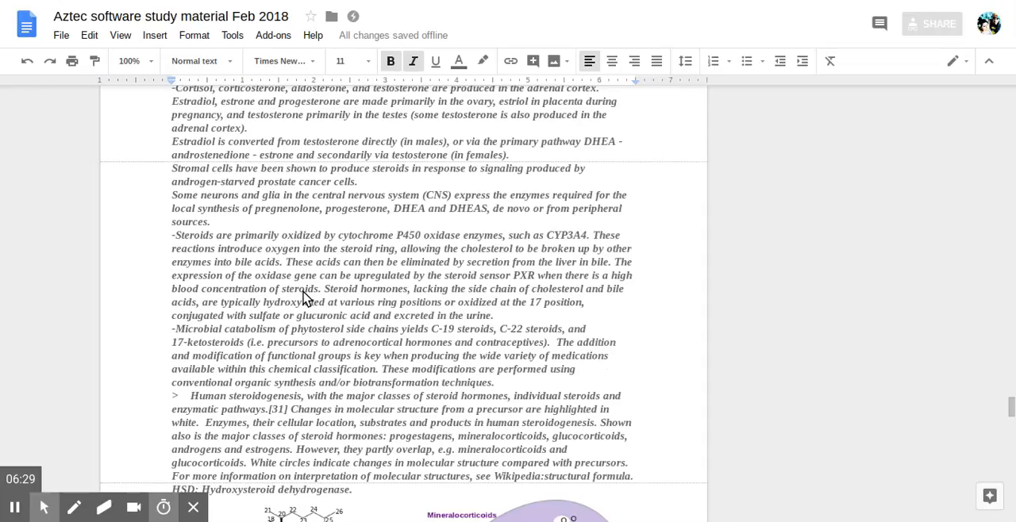
Step: Scroll down until the steroidogenesis pathway diagram from cholesterol to estrogens fills the page
{"action": "scroll", "scroll_direction": "down", "scroll_amount": 3}
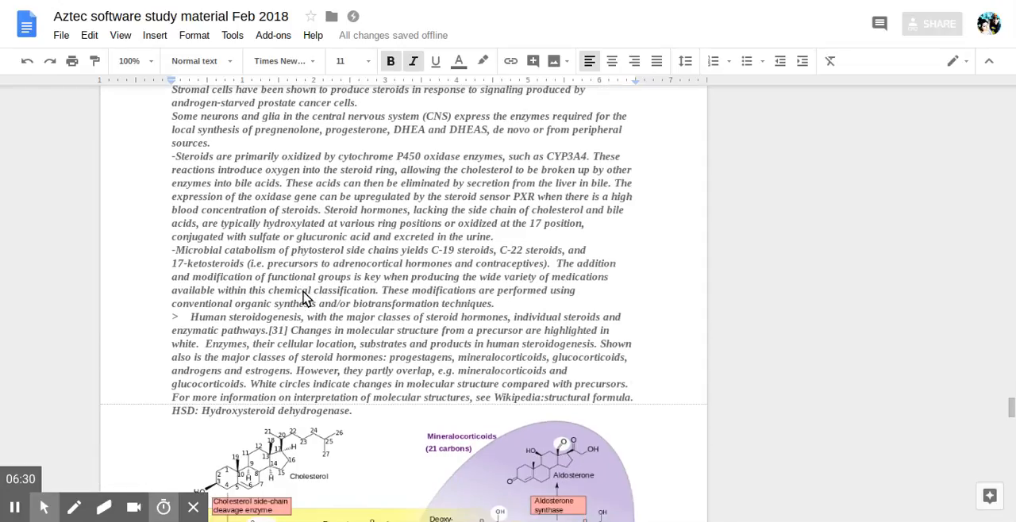
{"action": "scroll", "scroll_direction": "down", "scroll_amount": 3}
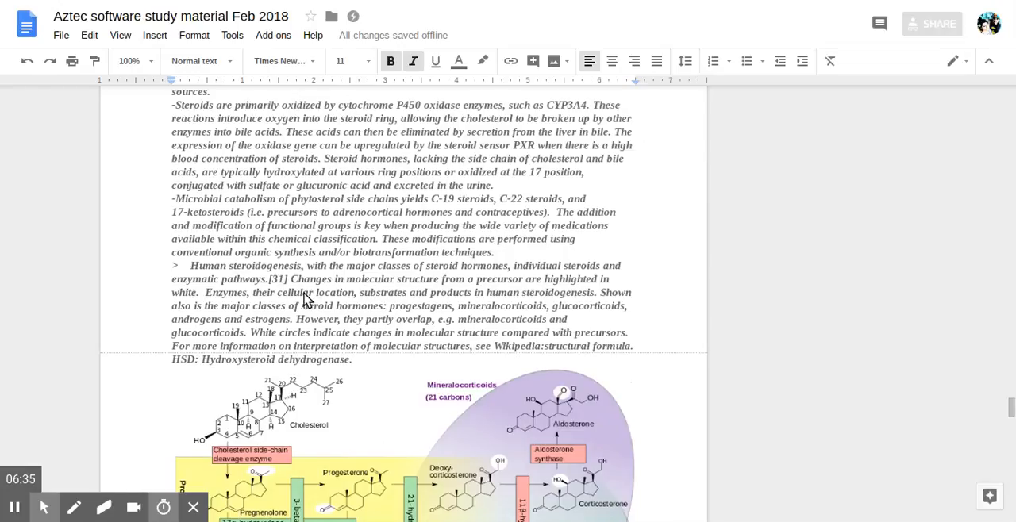
{"action": "scroll", "scroll_direction": "down", "scroll_amount": 3}
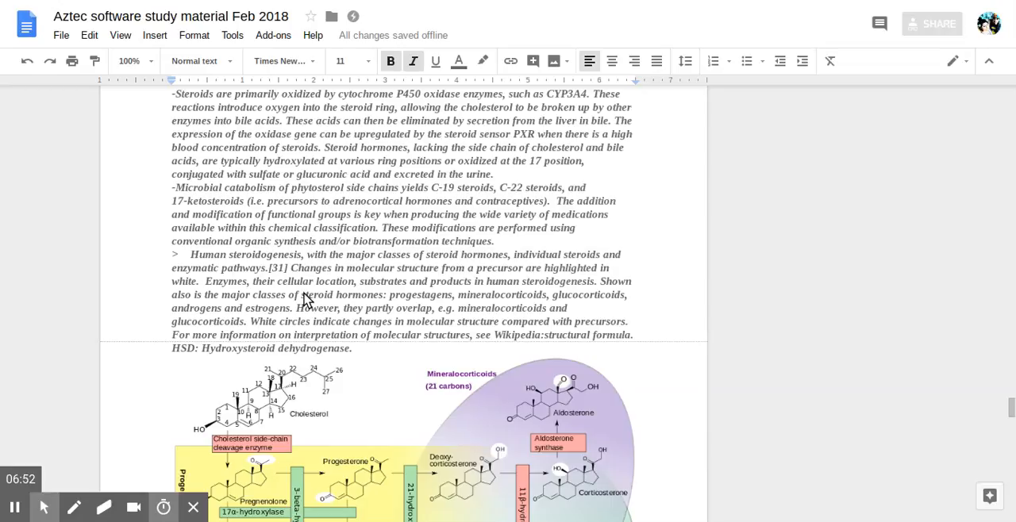
{"action": "scroll", "scroll_direction": "down", "scroll_amount": 3}
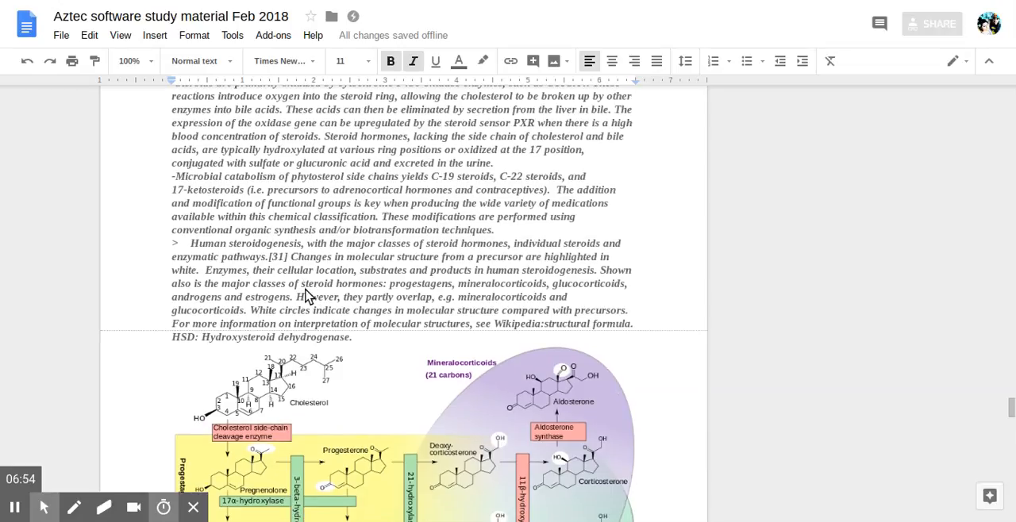
{"action": "scroll", "scroll_direction": "down", "scroll_amount": 3}
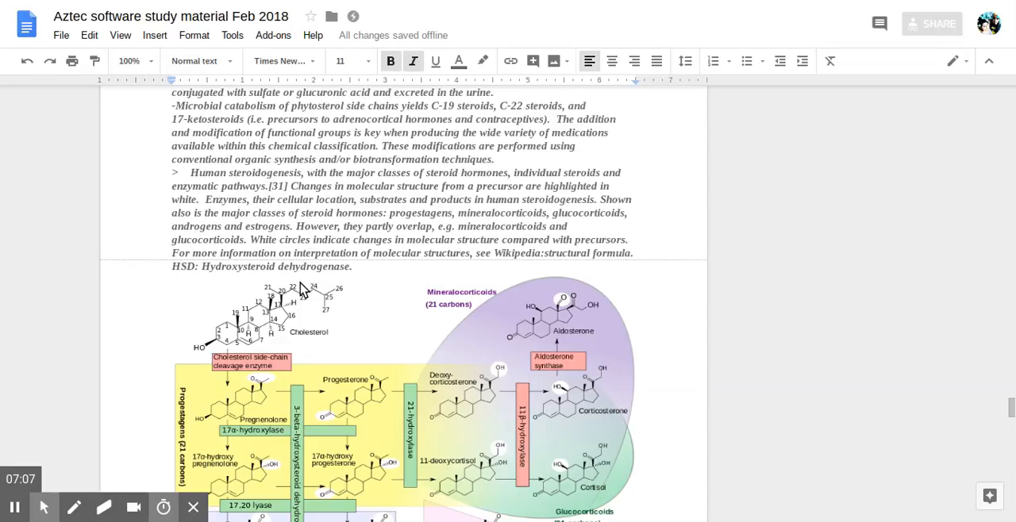
{"action": "scroll", "scroll_direction": "down", "scroll_amount": 3}
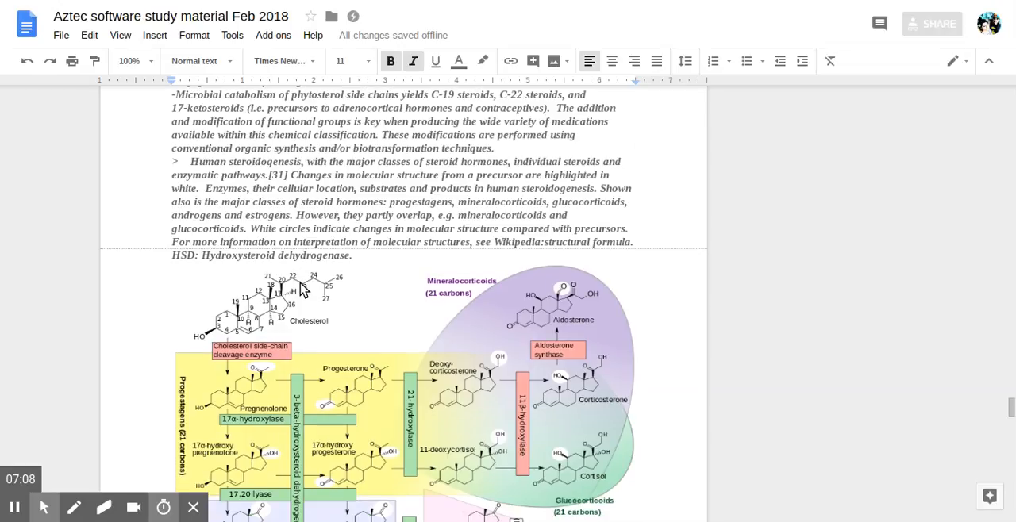
{"action": "scroll", "scroll_direction": "down", "scroll_amount": 3}
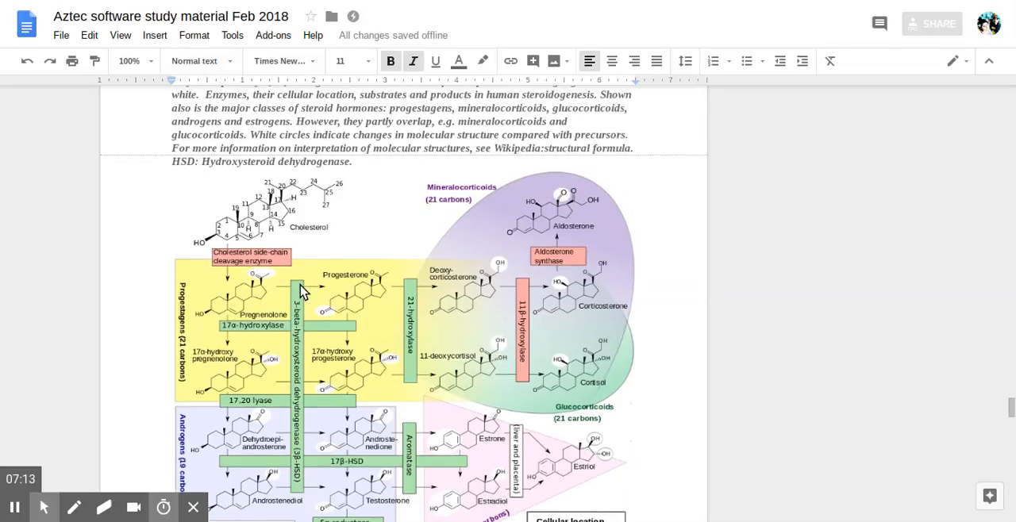
{"action": "scroll", "scroll_direction": "down", "scroll_amount": 3}
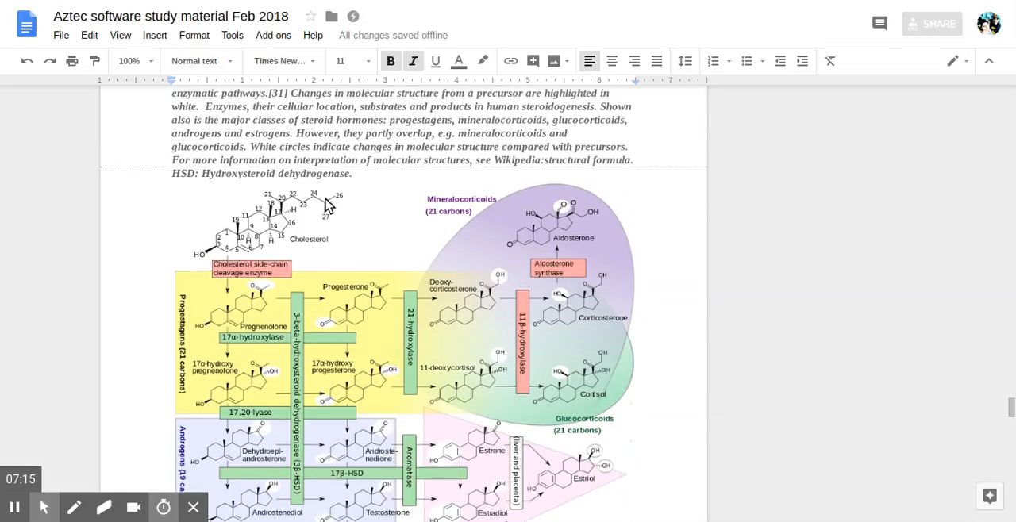
{"action": "mouse_move", "coordinate": [319, 220]}
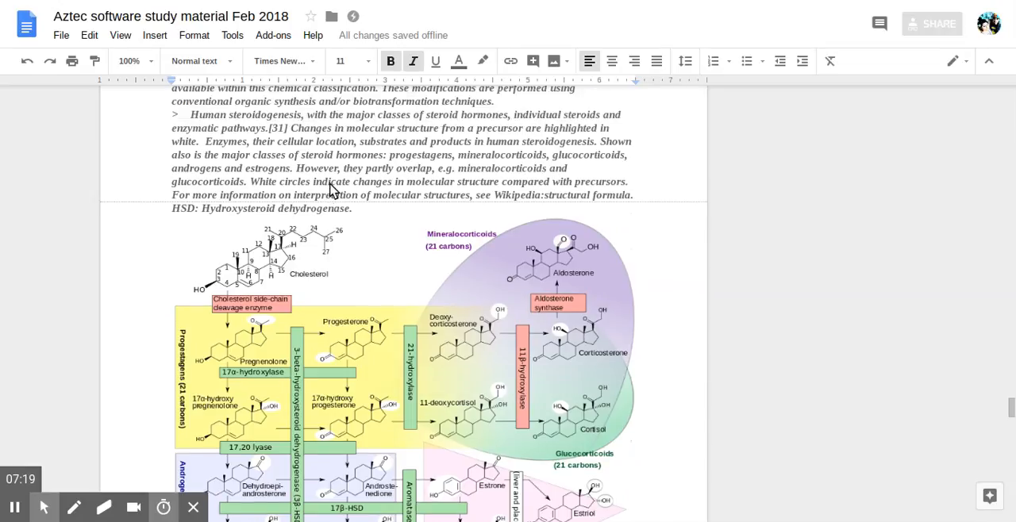
{"action": "mouse_move", "coordinate": [353, 141]}
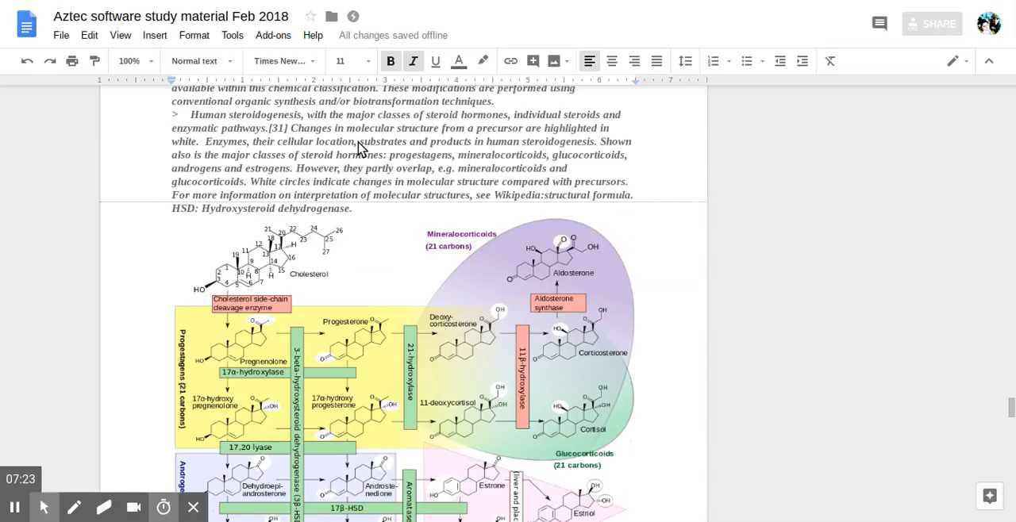
{"action": "mouse_move", "coordinate": [287, 135]}
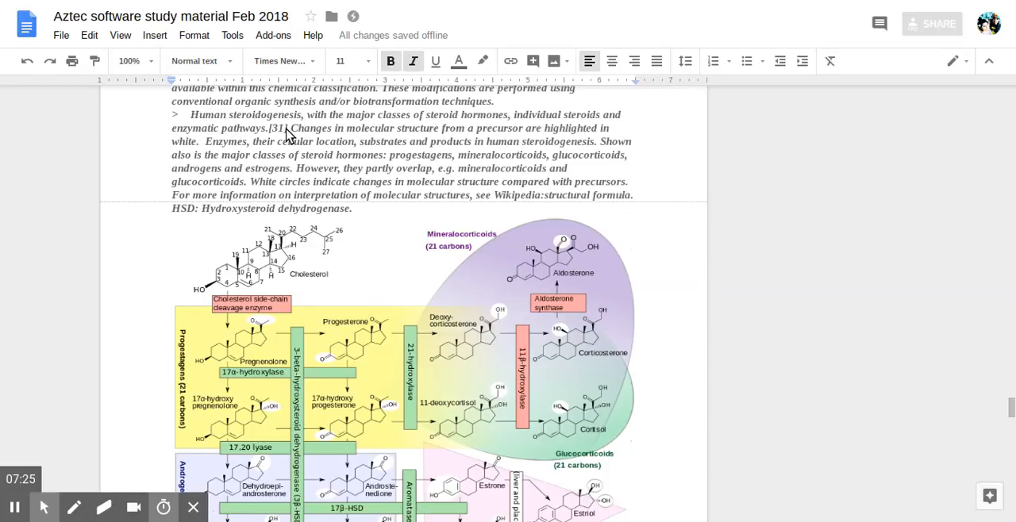
{"action": "mouse_move", "coordinate": [285, 9]}
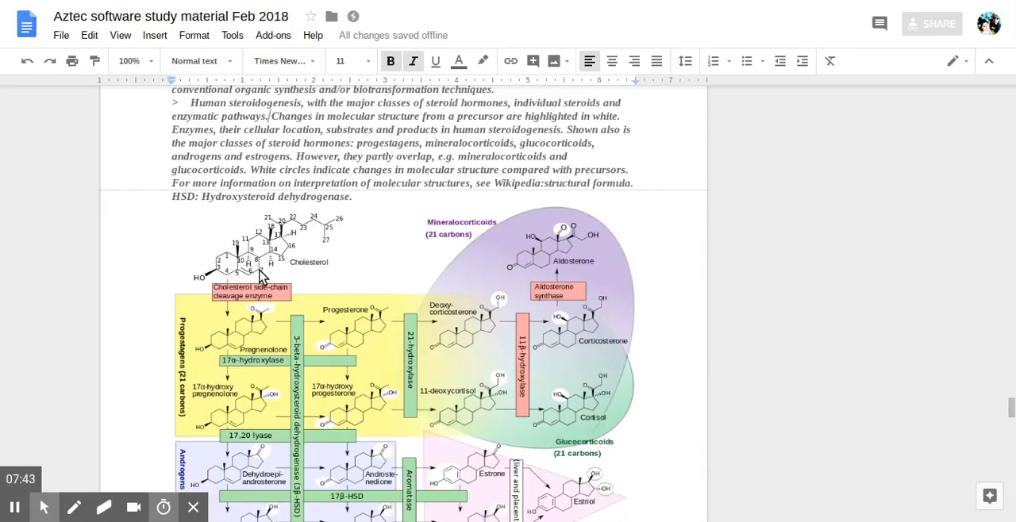
Step: Scroll down to the diagram's dihydrotestosterone, estrogens and enzyme-location legend
{"action": "scroll", "scroll_direction": "down", "scroll_amount": 3}
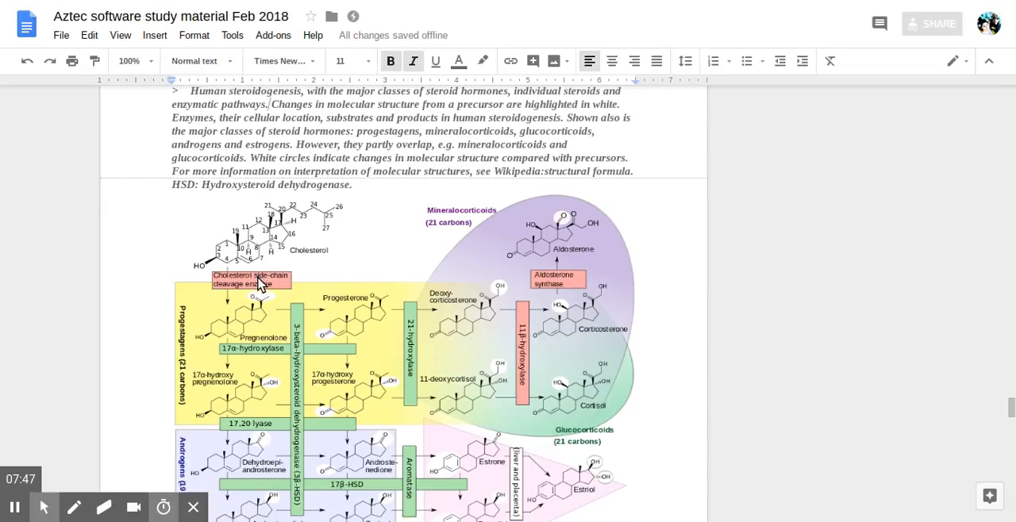
{"action": "scroll", "scroll_direction": "down", "scroll_amount": 3}
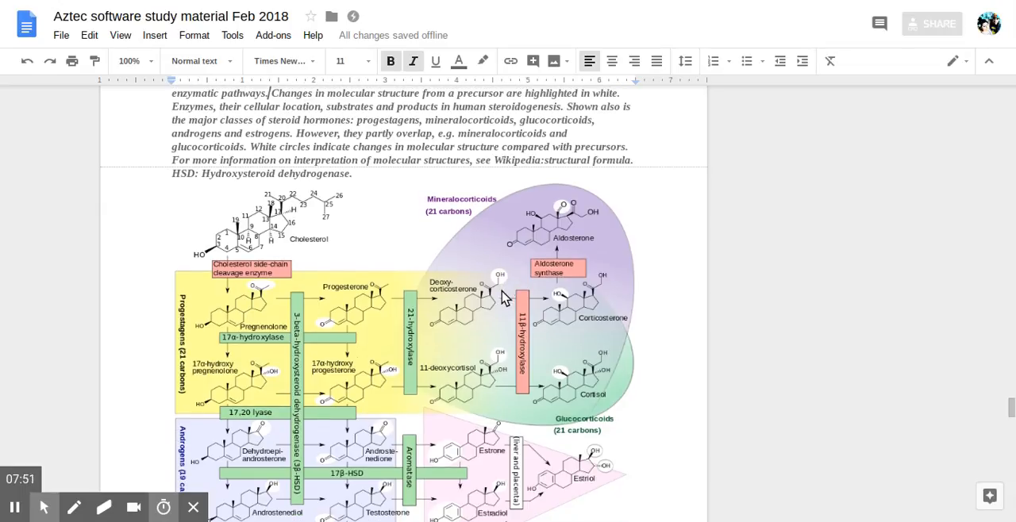
{"action": "mouse_move", "coordinate": [346, 270]}
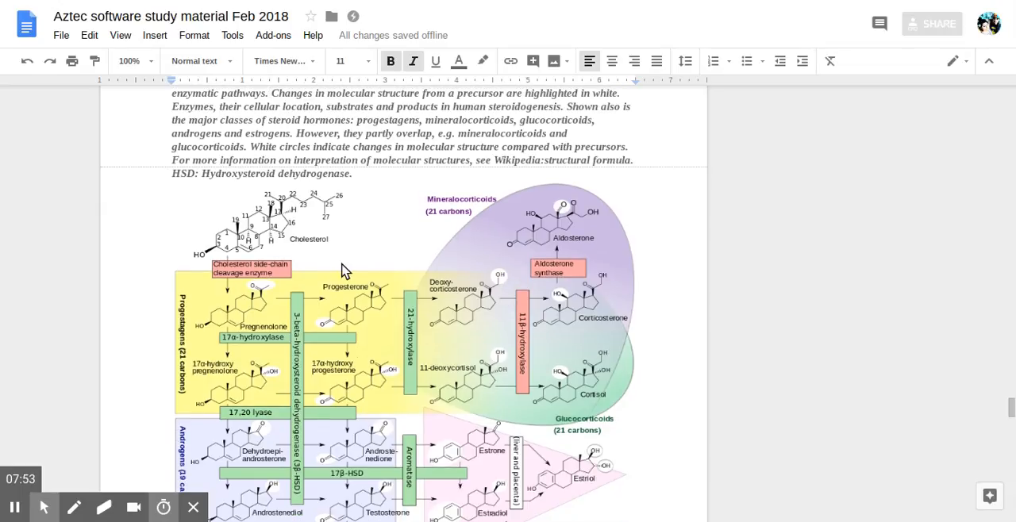
{"action": "scroll", "scroll_direction": "down", "scroll_amount": 3}
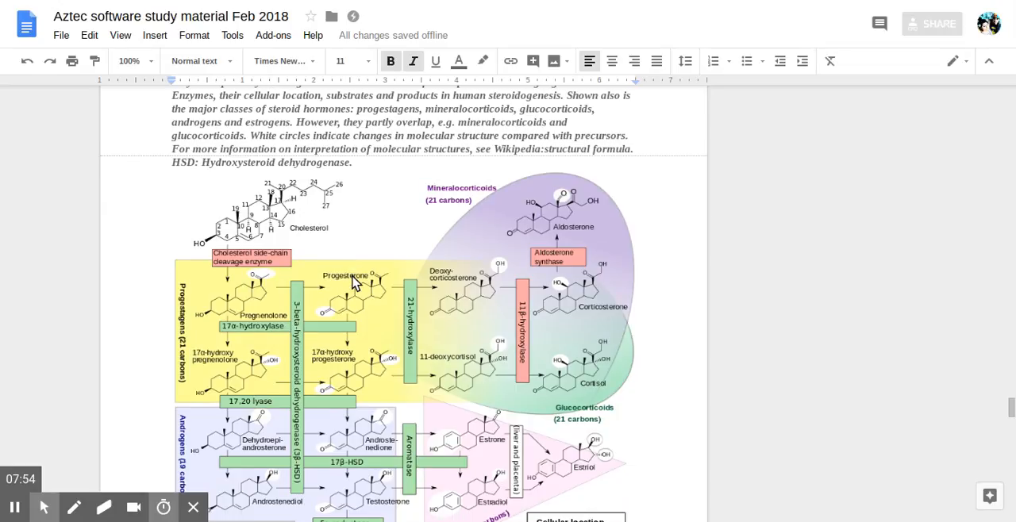
{"action": "scroll", "scroll_direction": "down", "scroll_amount": 3}
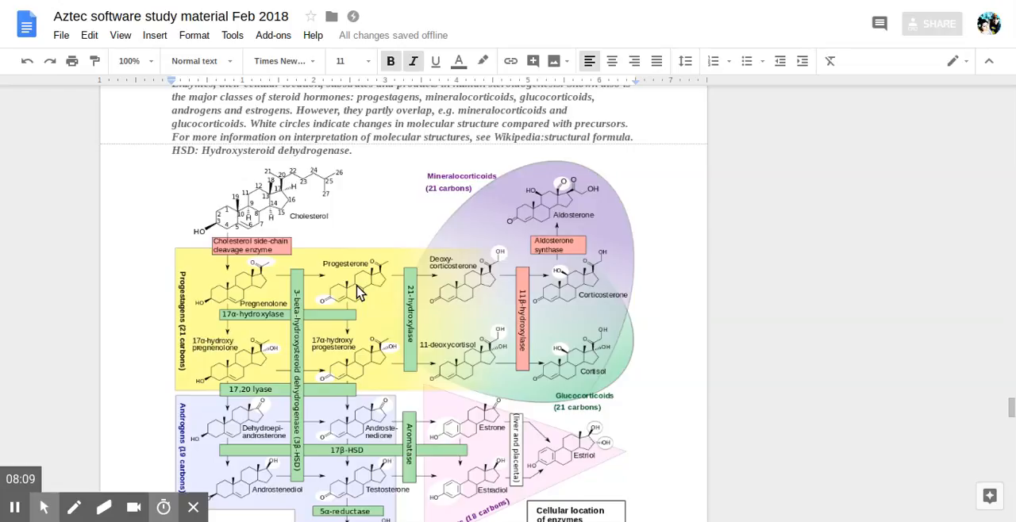
{"action": "scroll", "scroll_direction": "down", "scroll_amount": 3}
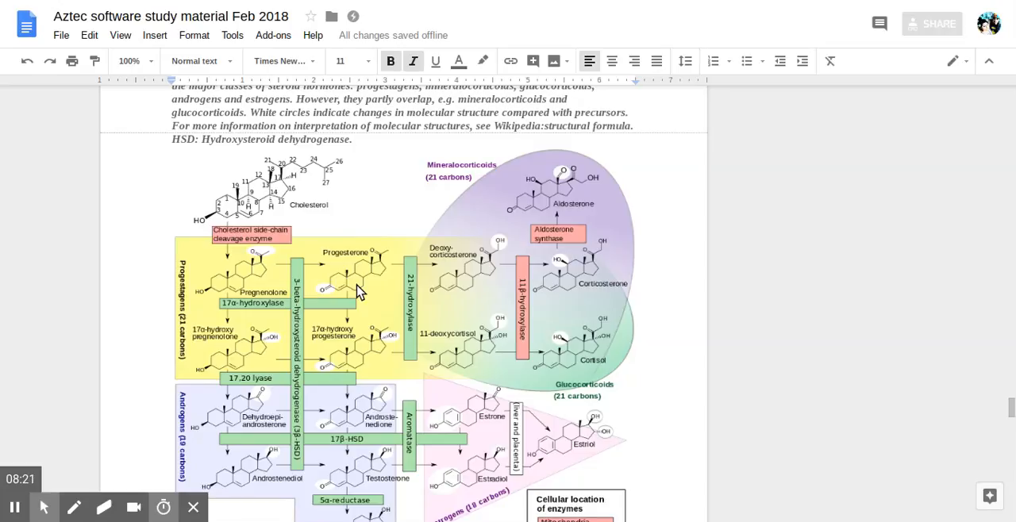
{"action": "scroll", "scroll_direction": "down", "scroll_amount": 3}
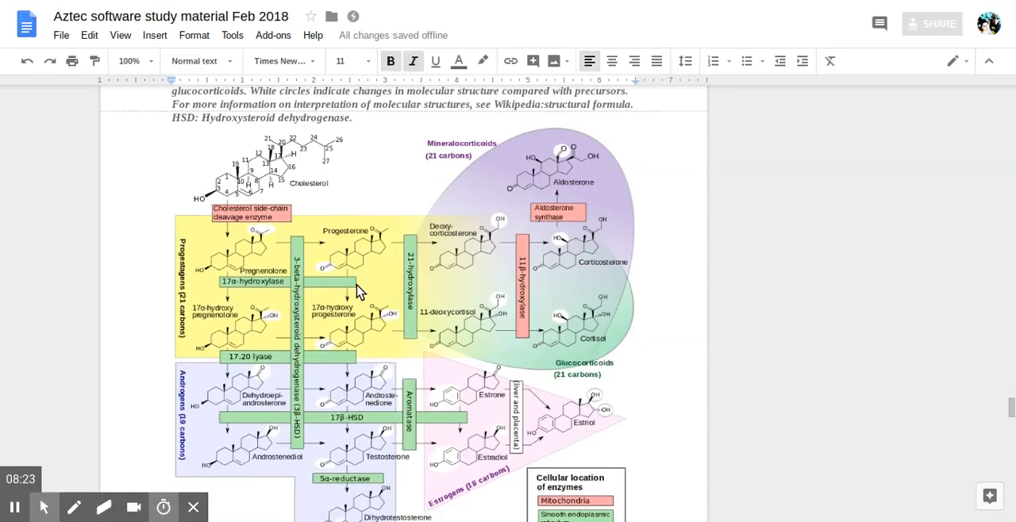
Step: Scroll down slightly so the full enzyme cellular-location legend is visible
{"action": "scroll", "scroll_direction": "down", "scroll_amount": 3}
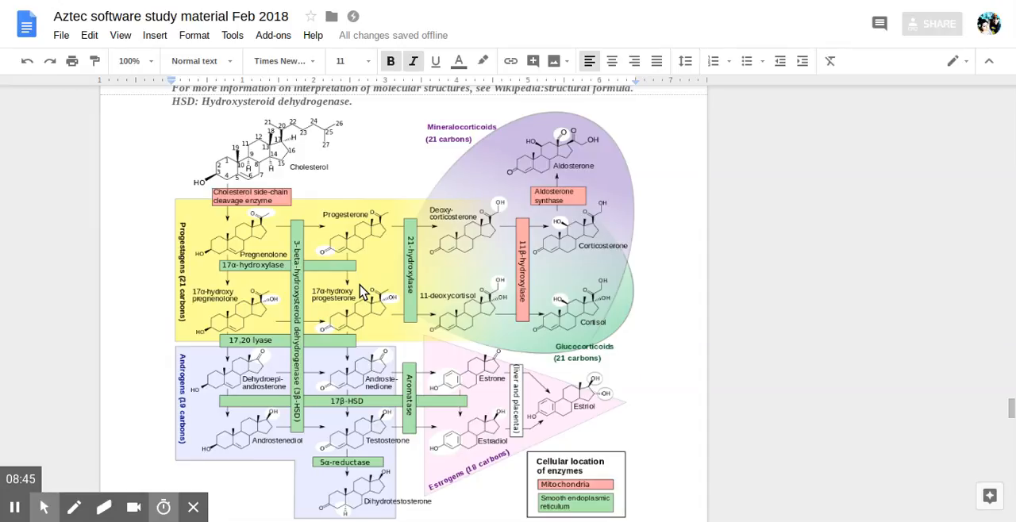
{"action": "mouse_move", "coordinate": [235, 154]}
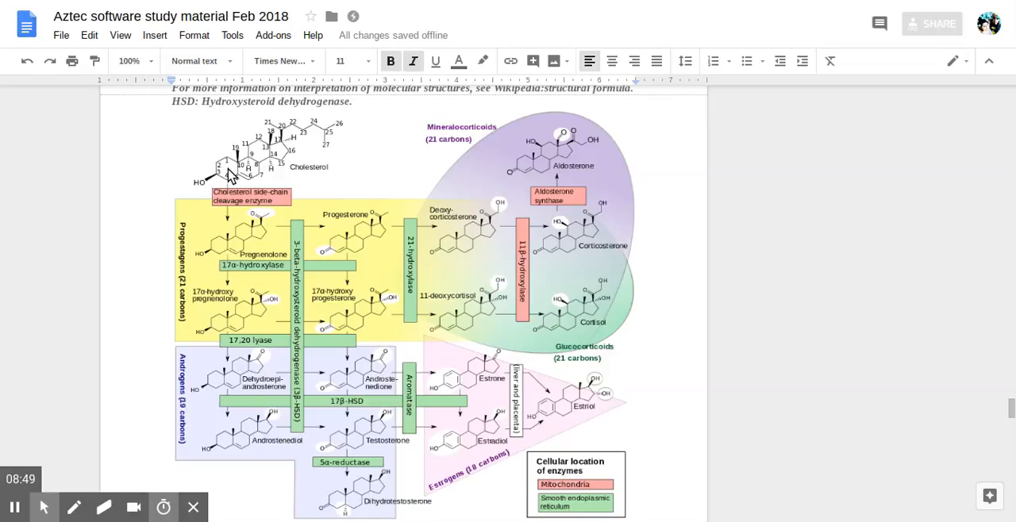
{"action": "mouse_move", "coordinate": [228, 209]}
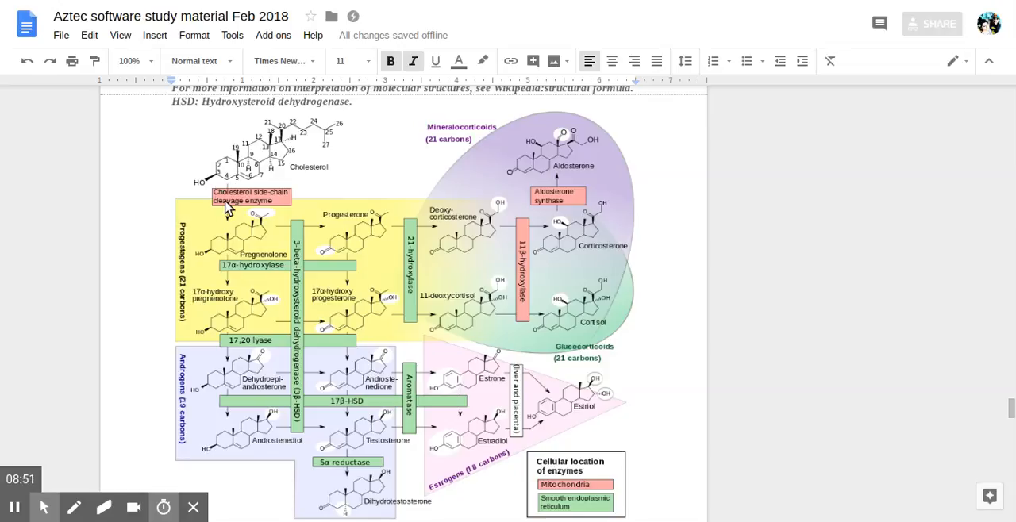
{"action": "mouse_move", "coordinate": [225, 254]}
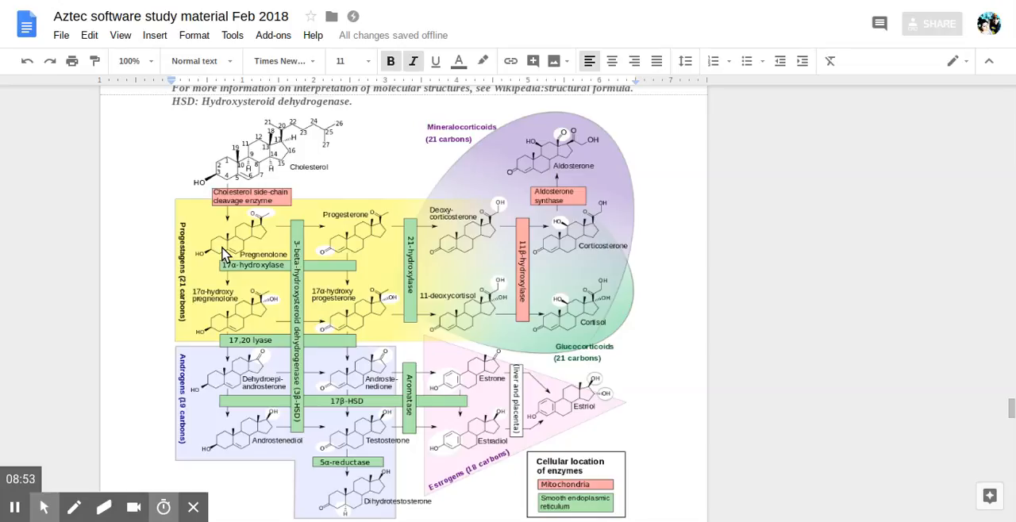
{"action": "mouse_move", "coordinate": [228, 216]}
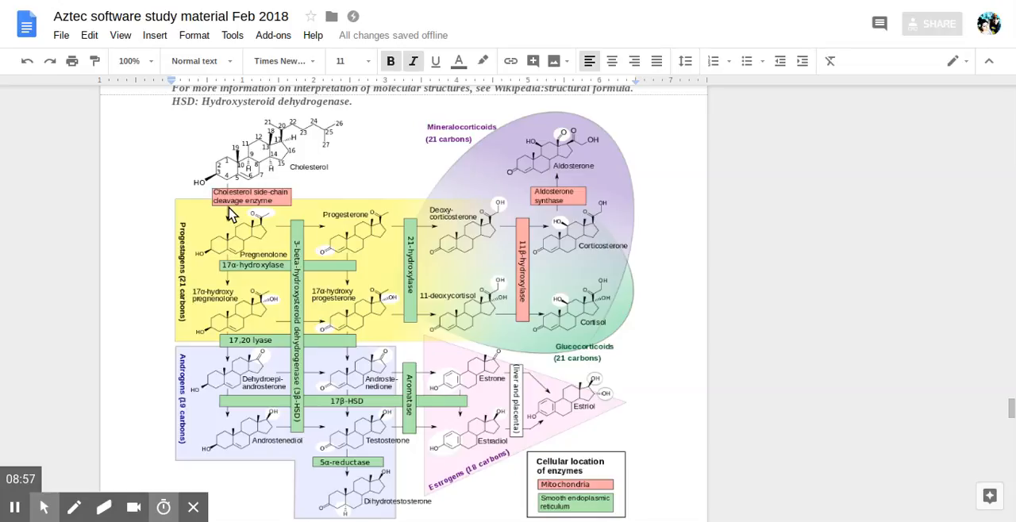
{"action": "mouse_move", "coordinate": [256, 208]}
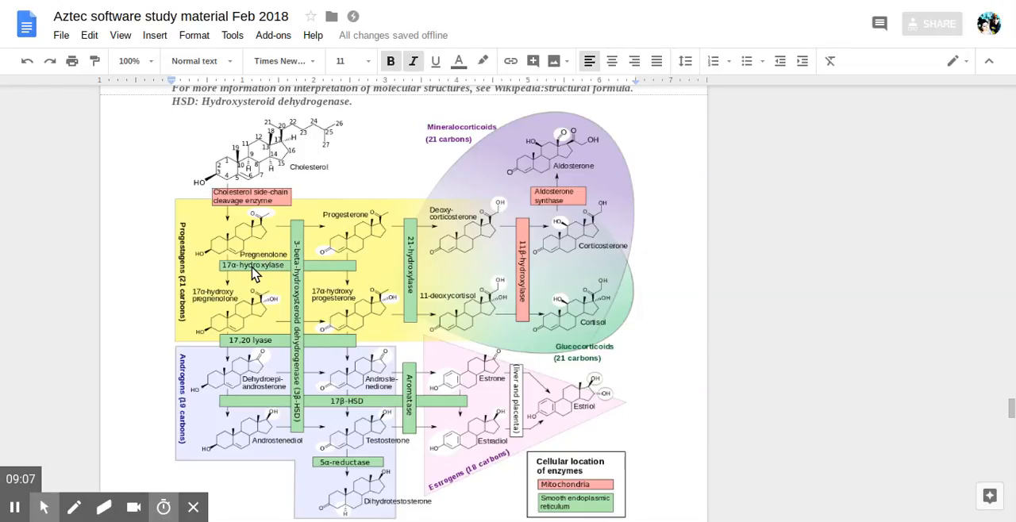
{"action": "mouse_move", "coordinate": [300, 248]}
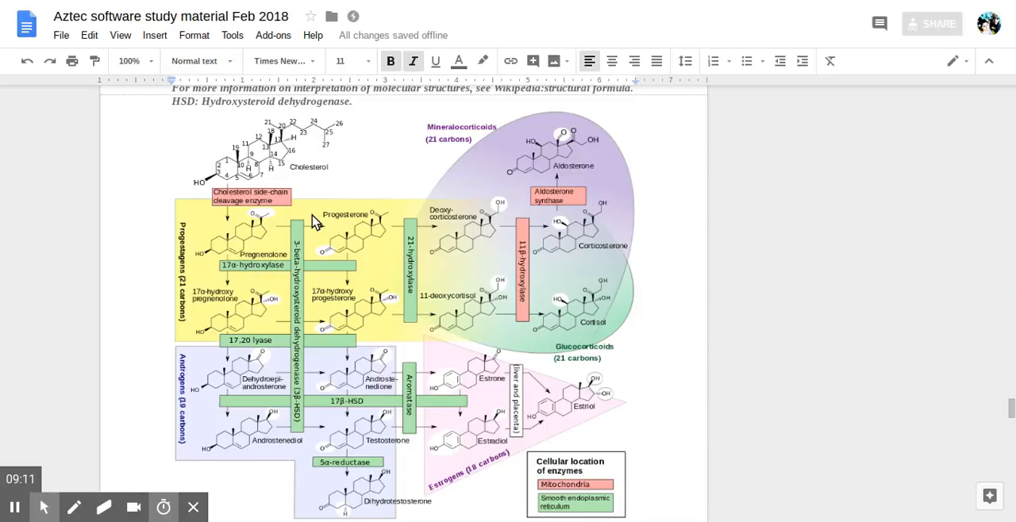
{"action": "mouse_move", "coordinate": [301, 235]}
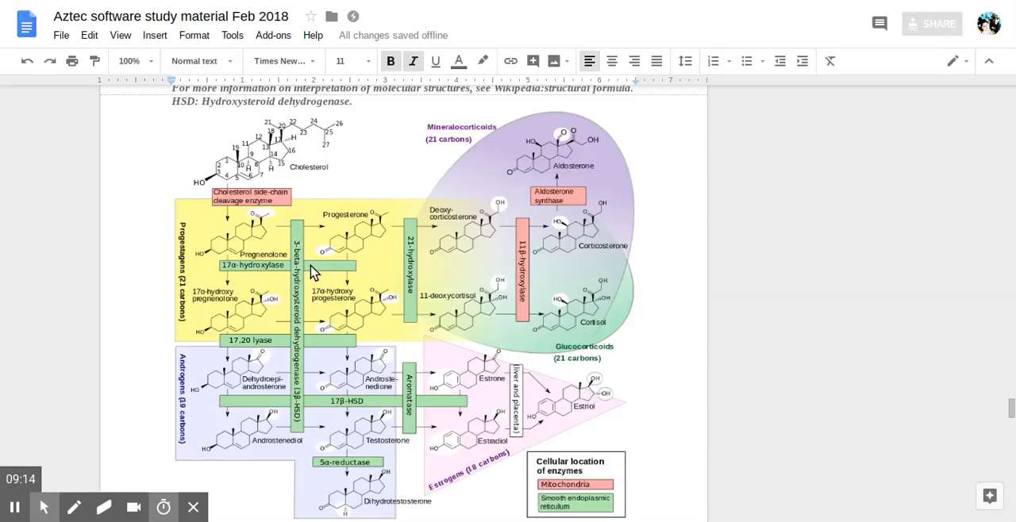
{"action": "mouse_move", "coordinate": [305, 308]}
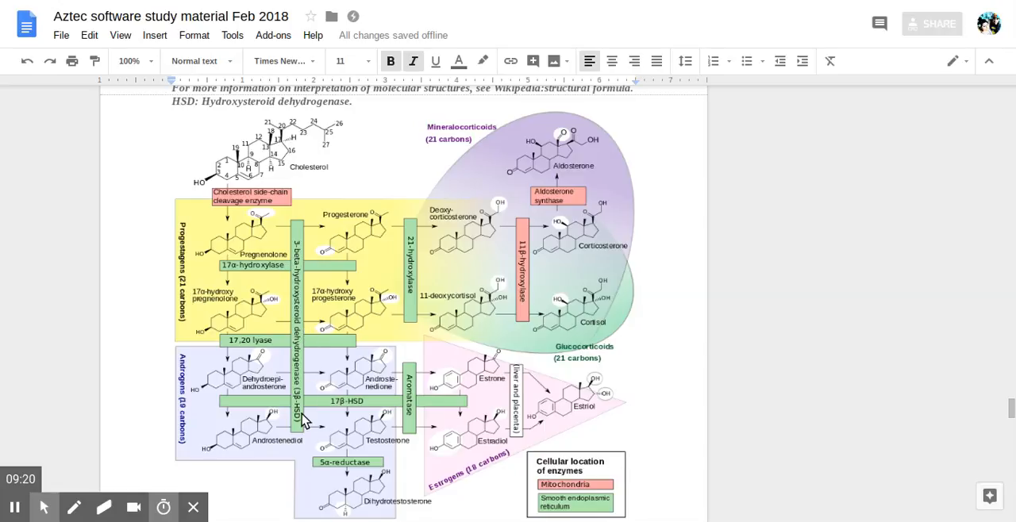
{"action": "mouse_move", "coordinate": [374, 225]}
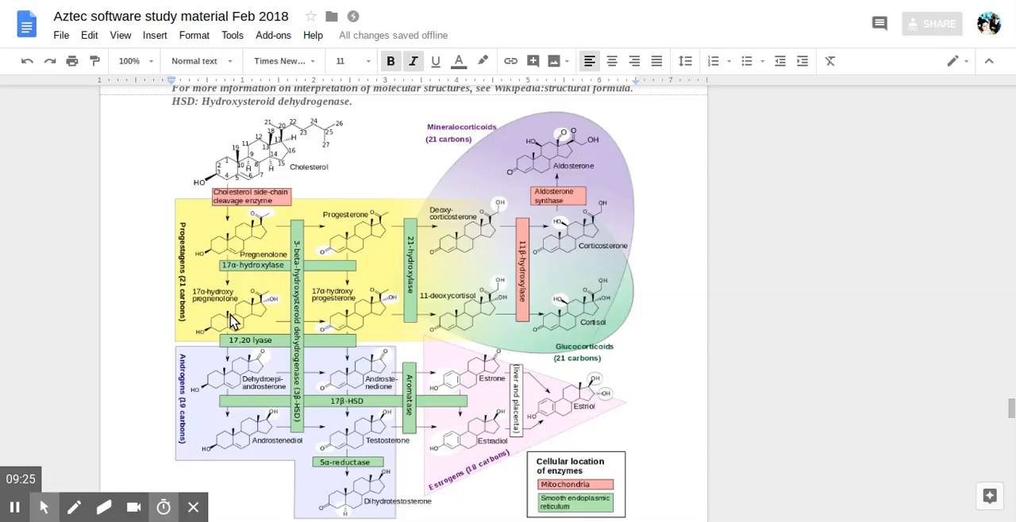
{"action": "mouse_move", "coordinate": [240, 365]}
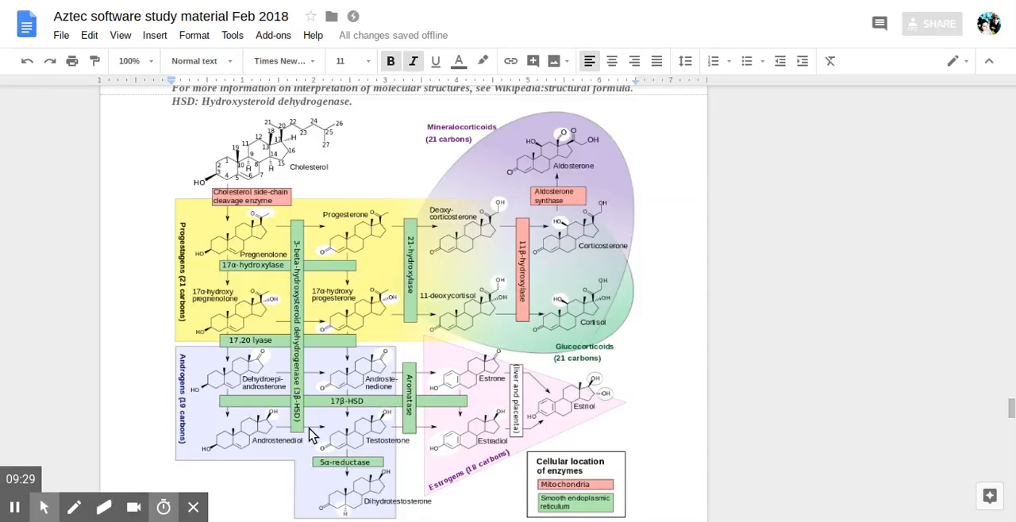
Step: Scroll past the steroidogenesis diagram to reveal the mevalonate (HMG-CoA reductase) pathway paragraph
{"action": "scroll", "scroll_direction": "down", "scroll_amount": 3}
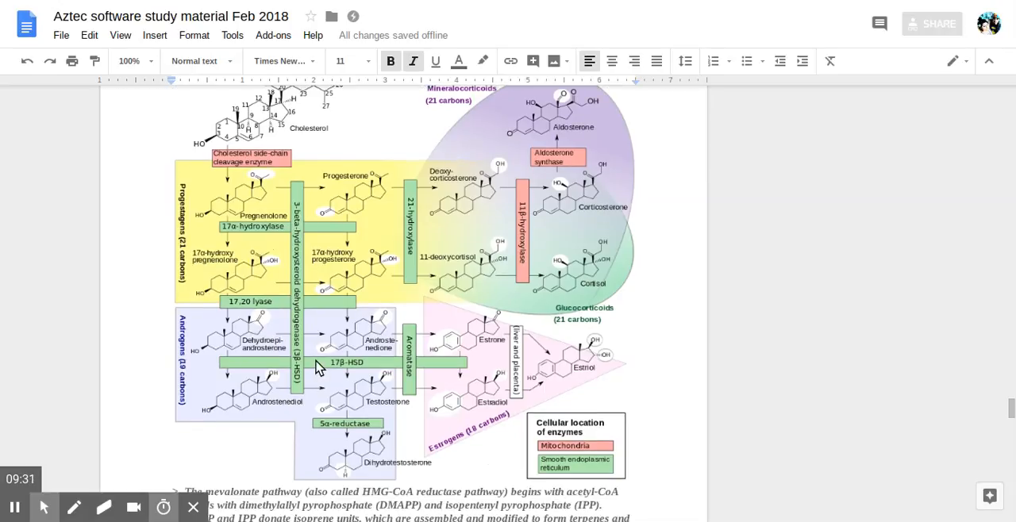
{"action": "mouse_move", "coordinate": [231, 399]}
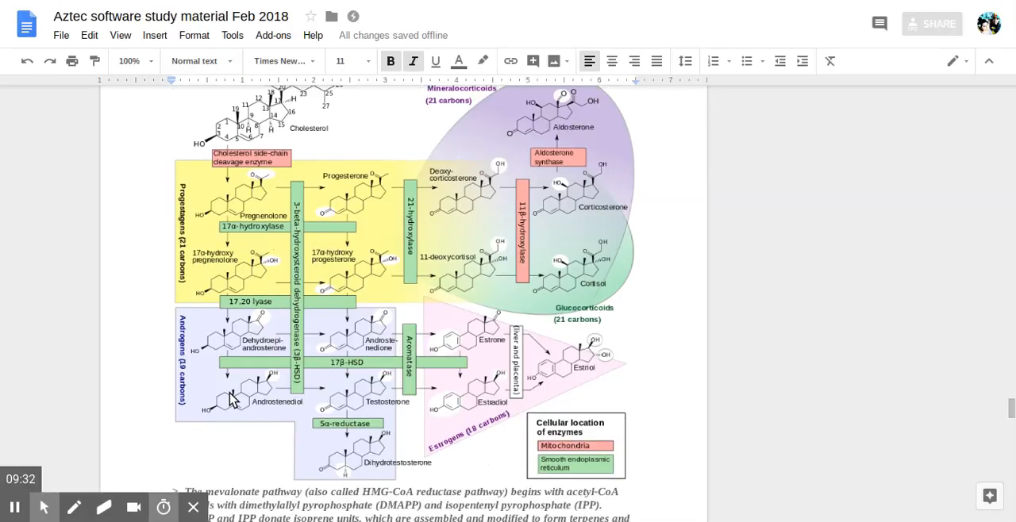
{"action": "mouse_move", "coordinate": [318, 405]}
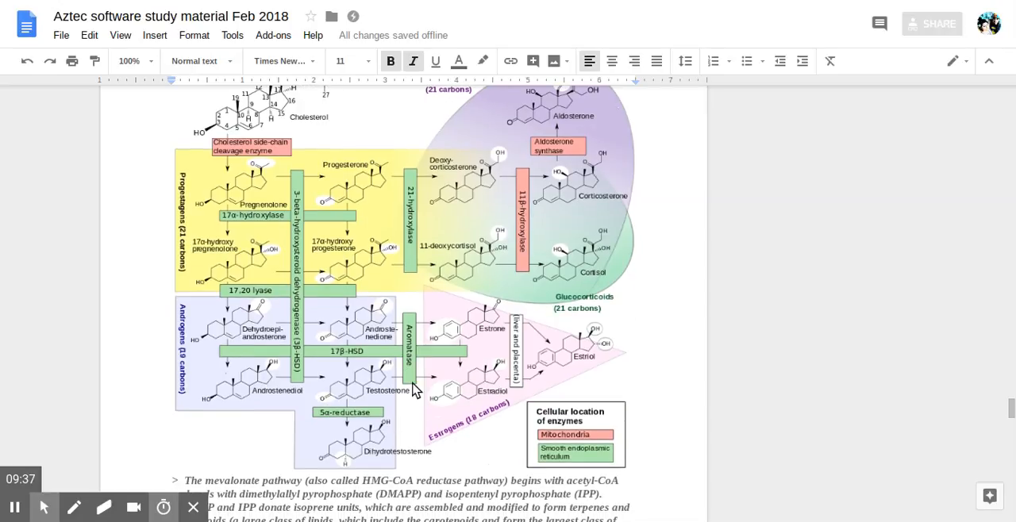
{"action": "mouse_move", "coordinate": [348, 420]}
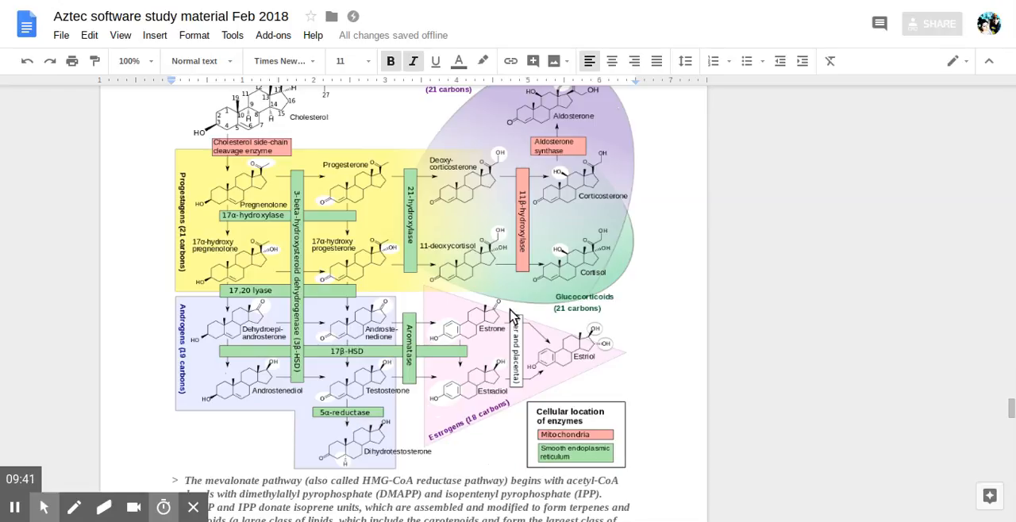
{"action": "mouse_move", "coordinate": [532, 355]}
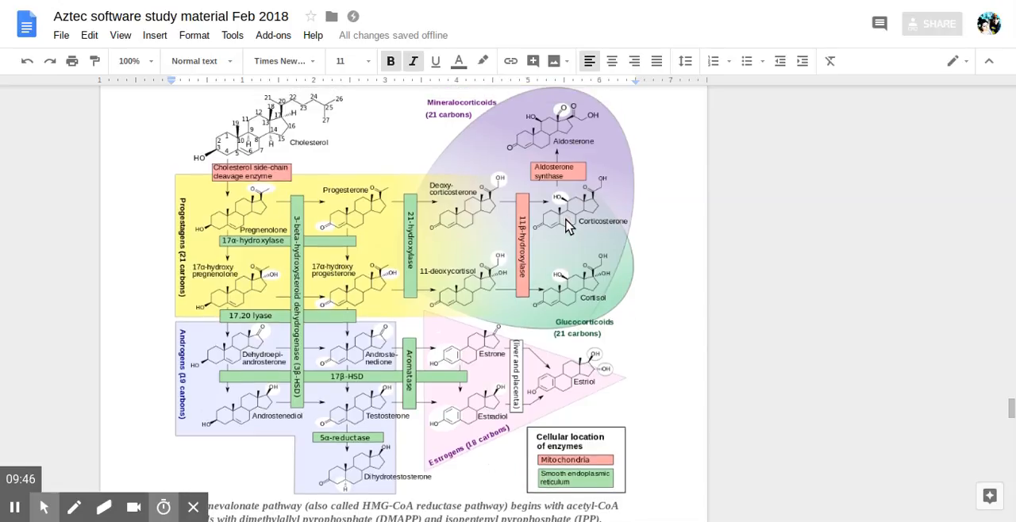
{"action": "mouse_move", "coordinate": [610, 236]}
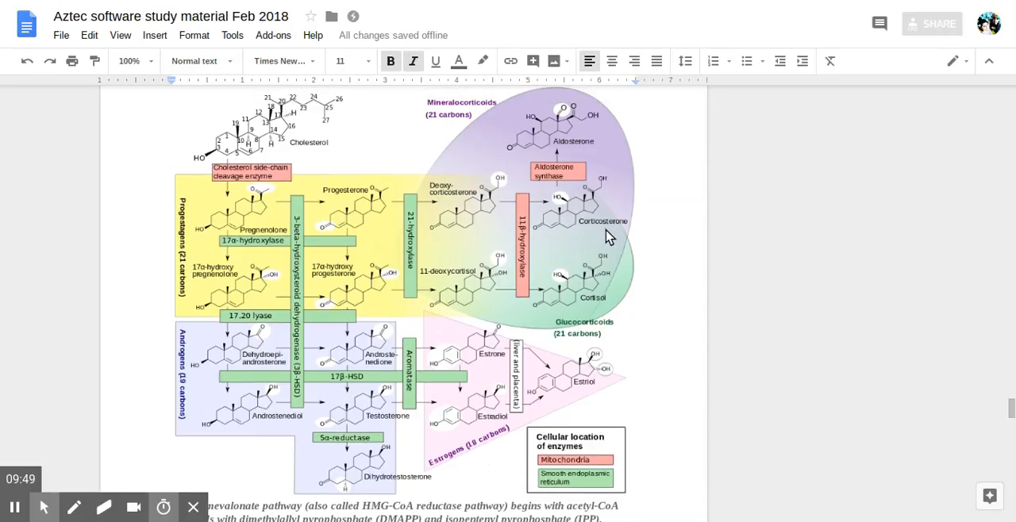
{"action": "mouse_move", "coordinate": [508, 276]}
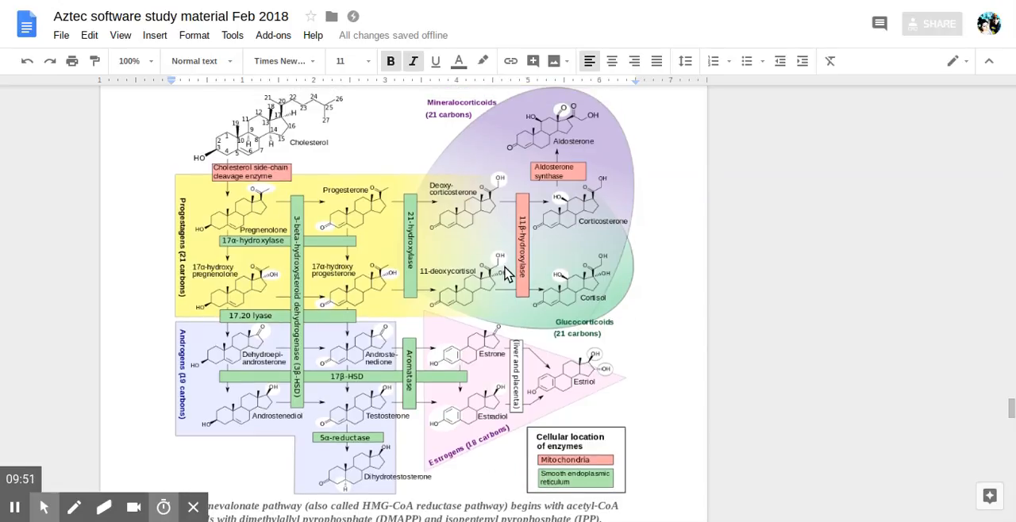
{"action": "mouse_move", "coordinate": [617, 178]}
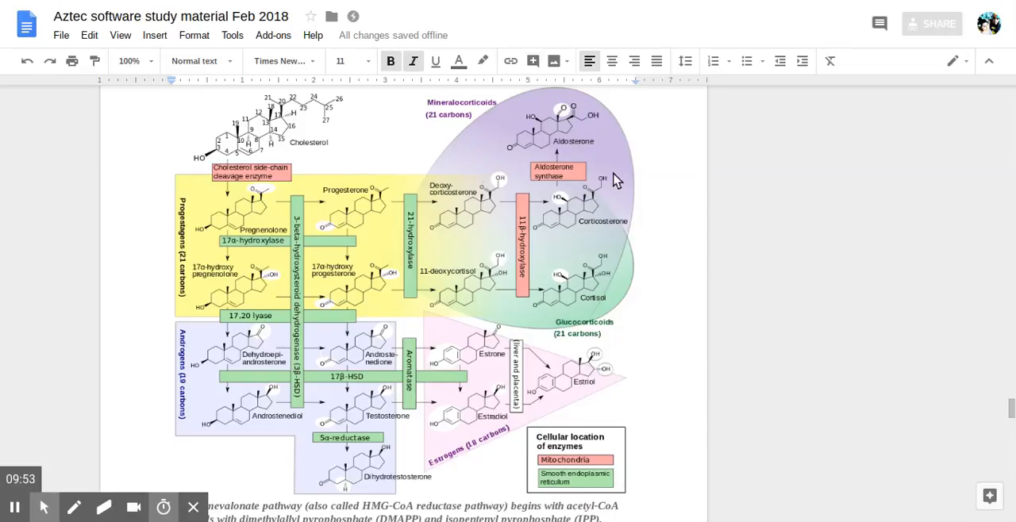
{"action": "mouse_move", "coordinate": [546, 397]}
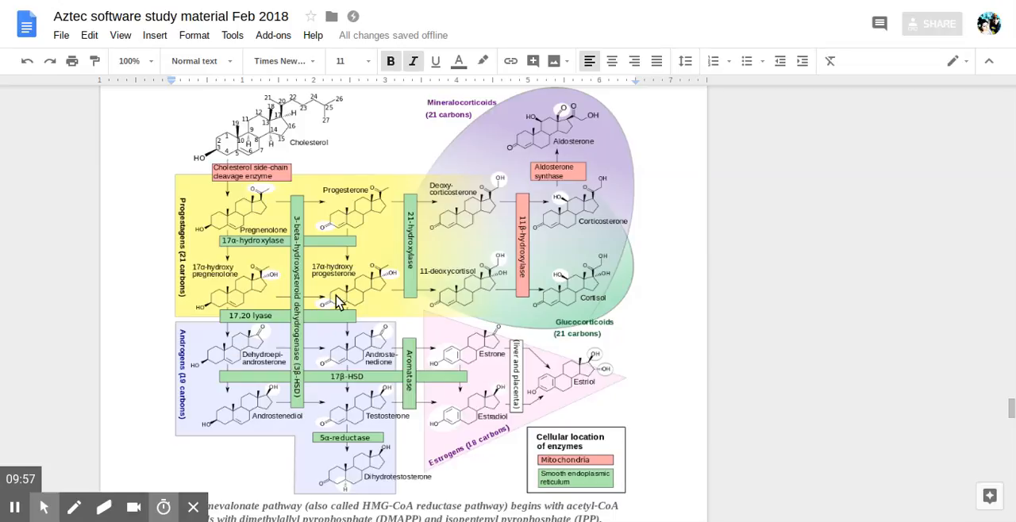
{"action": "mouse_move", "coordinate": [208, 192]}
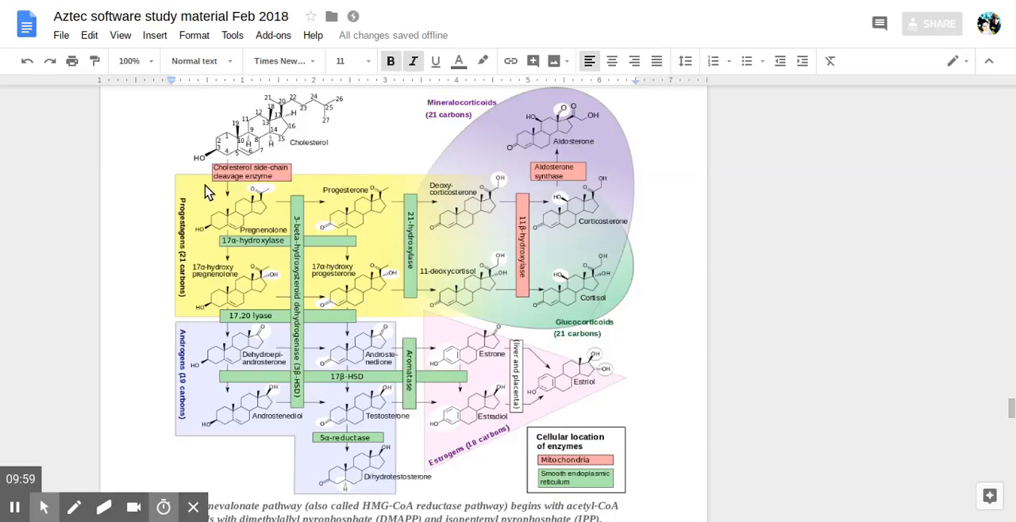